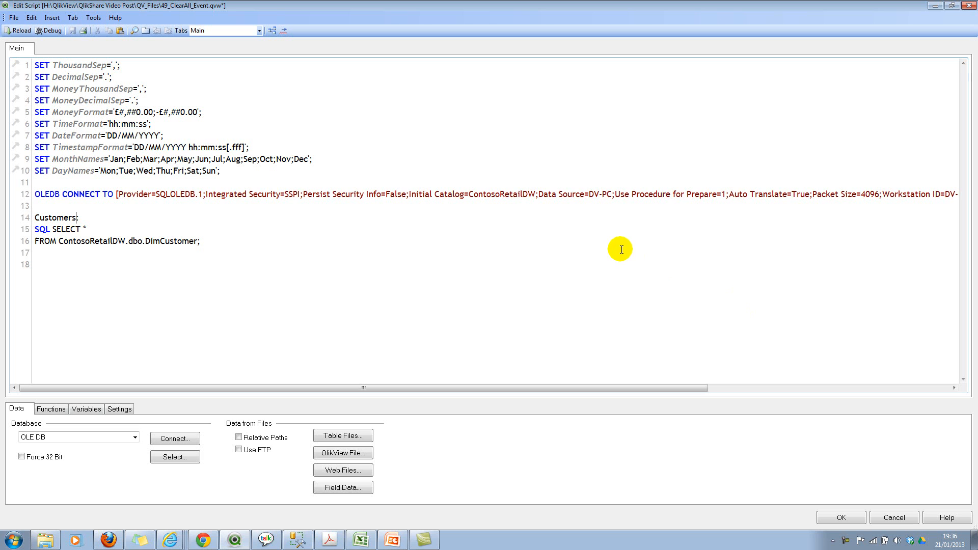
Add a colon after Customers in the load script so the DimCustomer SELECT loads as the Customers table.
type(":")
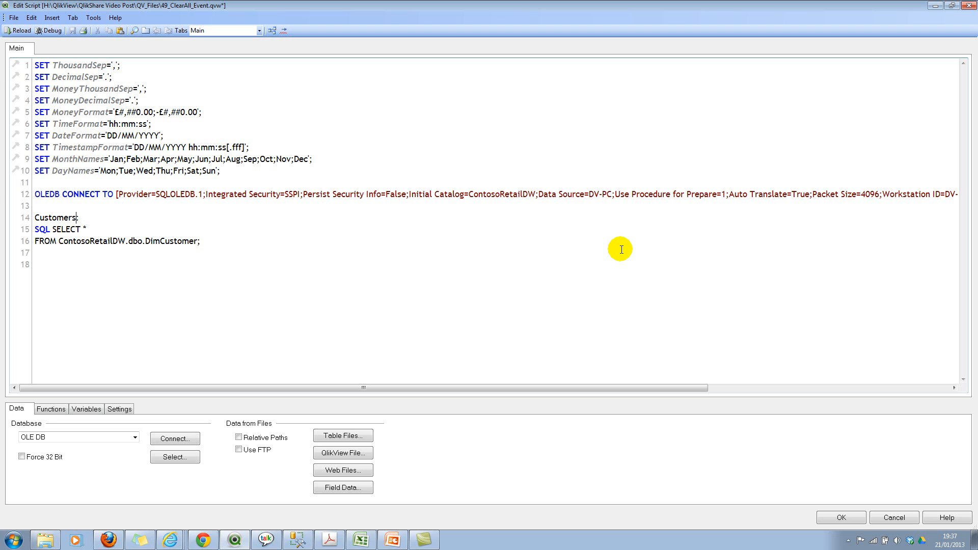
type(":")
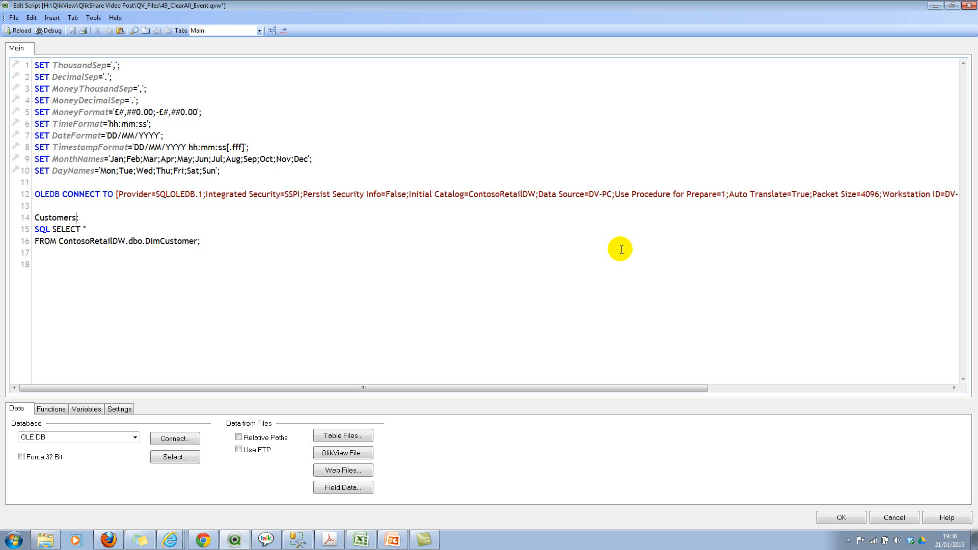
type(":")
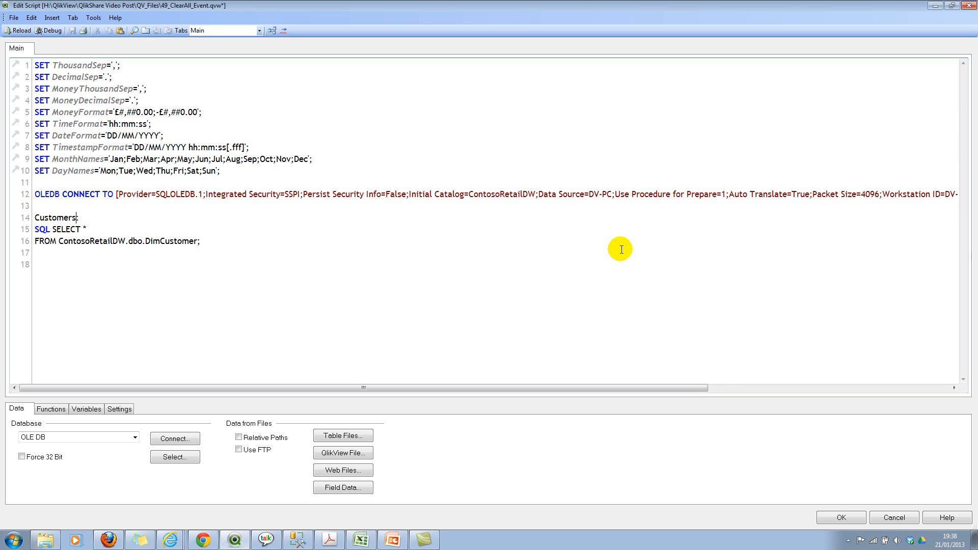
double_click(56, 217)
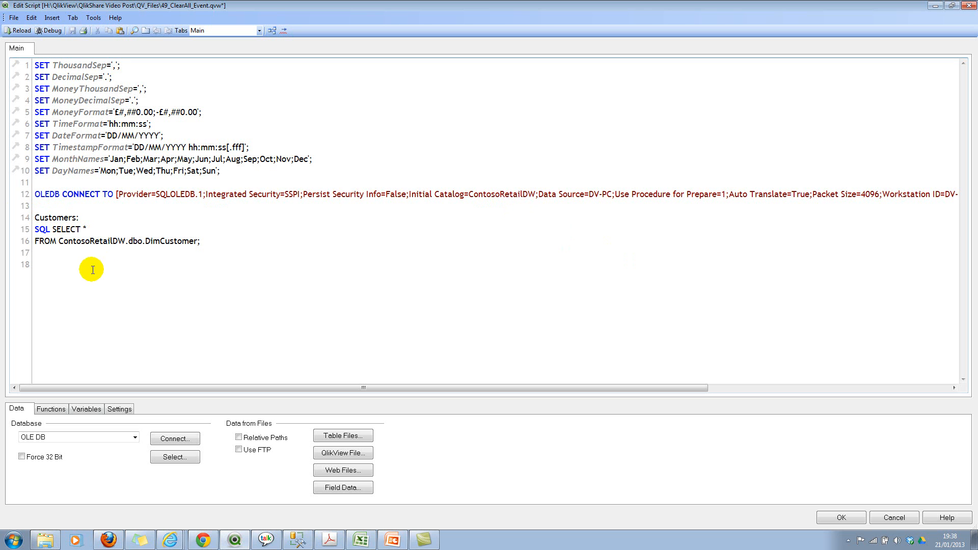
Reload the script and add list boxes for the customer fields, including Gender, Education, EmailAddress and YearlyIncome.
left_click(19, 30)
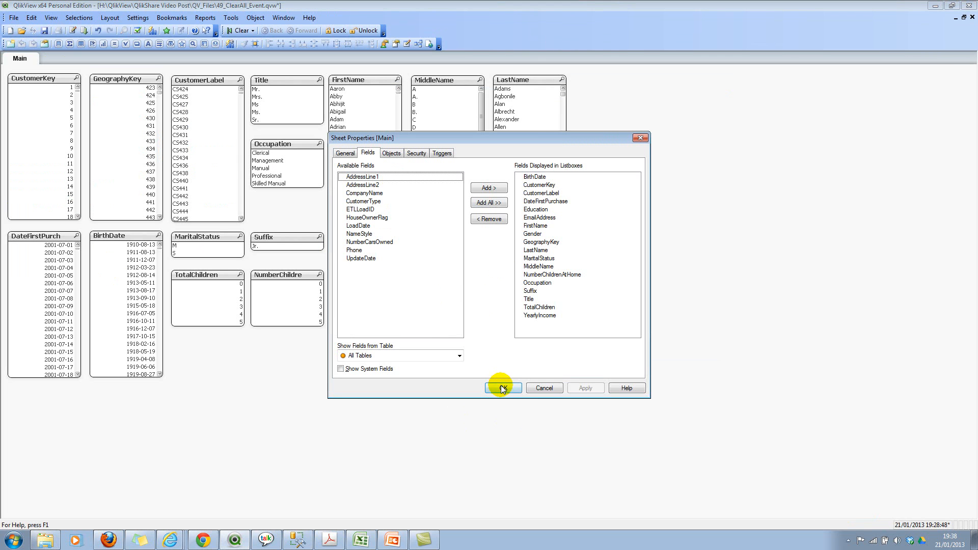
left_click(502, 387)
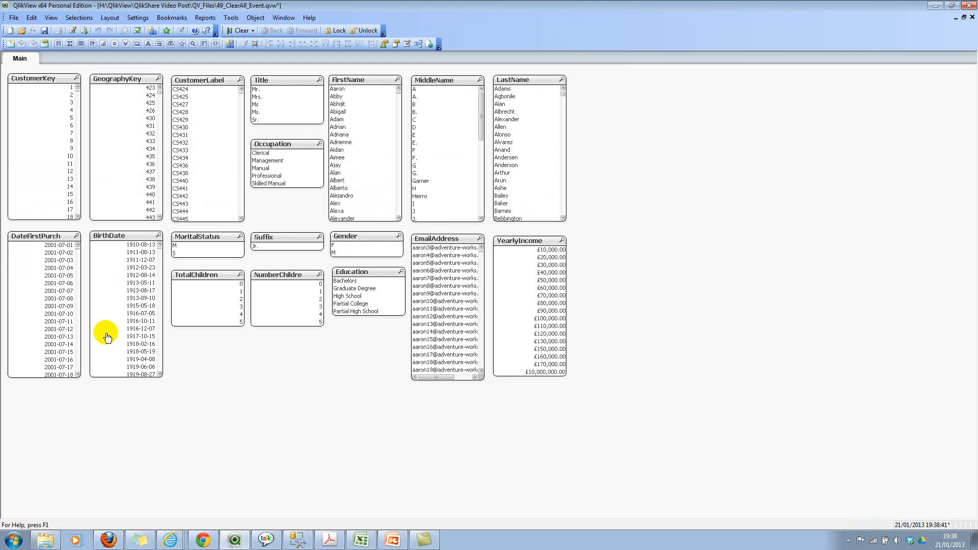
mouse_move(383, 288)
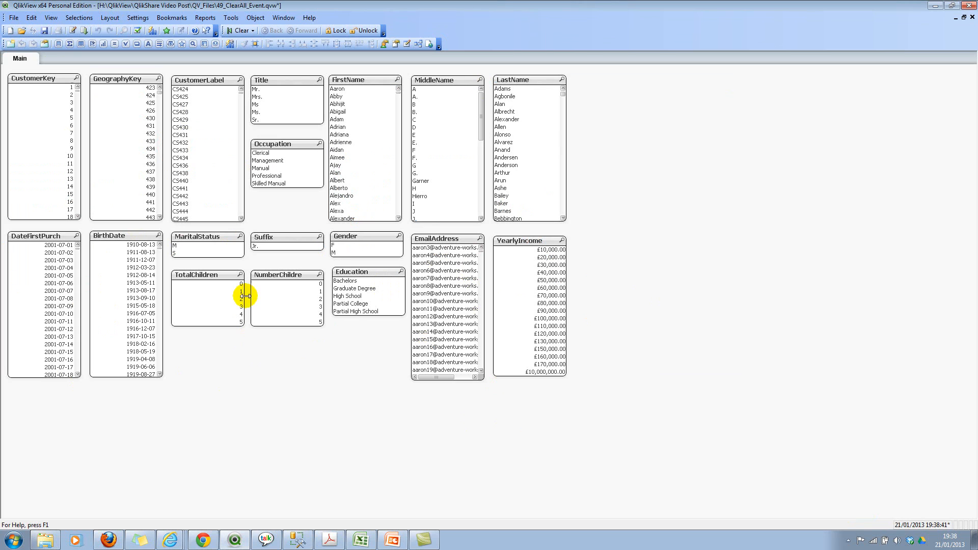
mouse_move(337, 376)
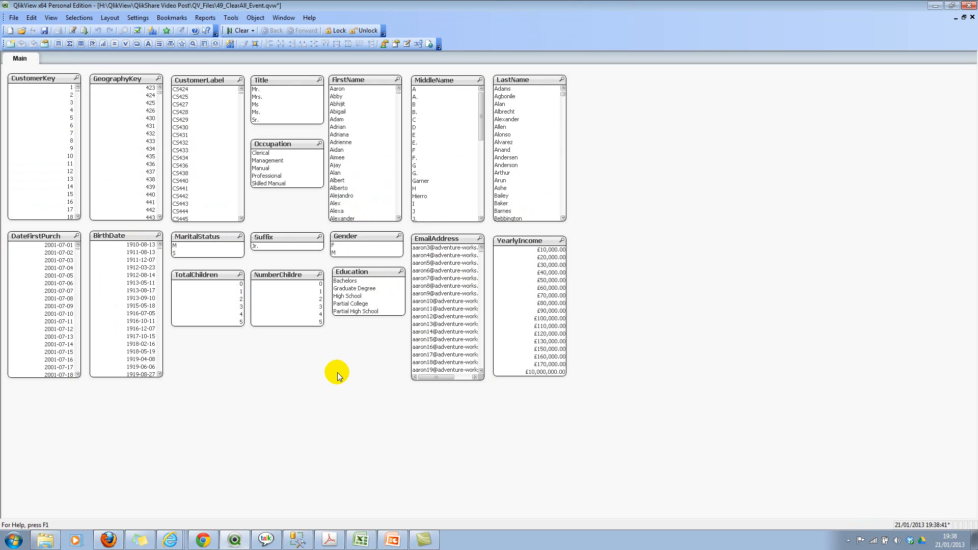
mouse_move(670, 260)
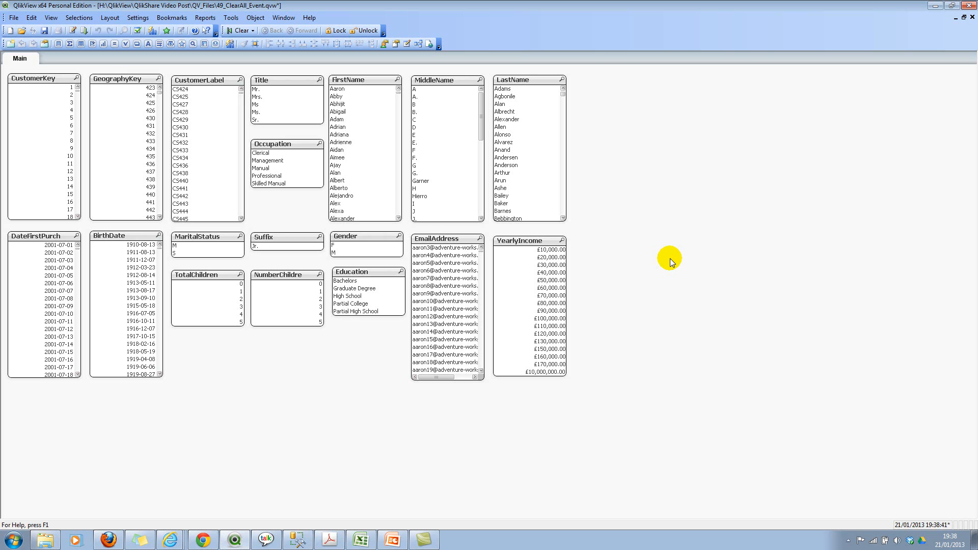
mouse_move(636, 258)
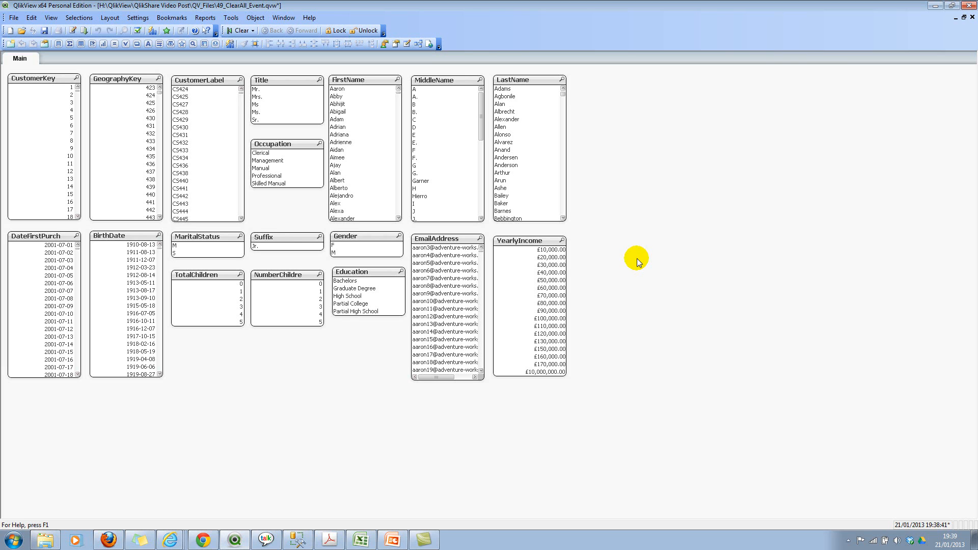
Create a text object with =Concat(DISTINCT $Field, ' + ') listing the loaded field names joined by plus signs.
right_click(636, 257)
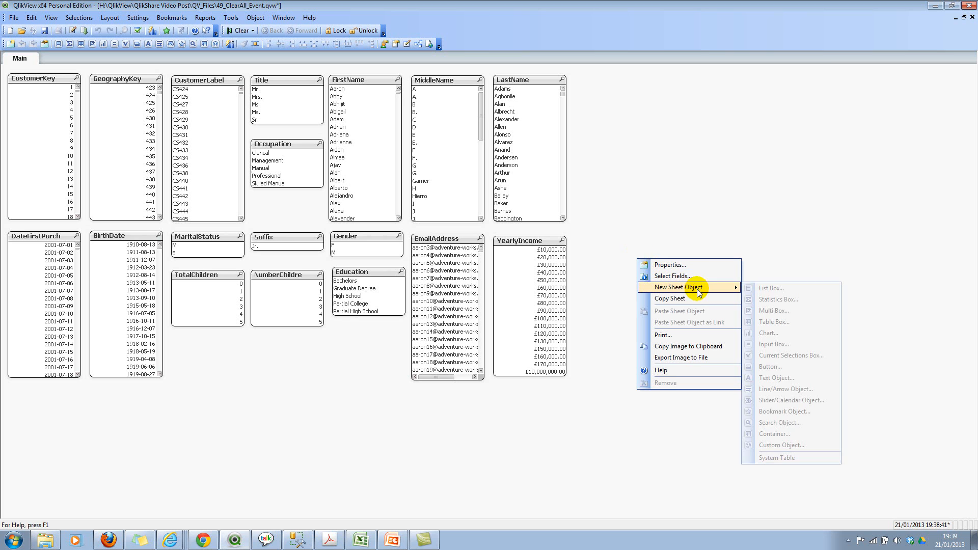
mouse_move(775, 378)
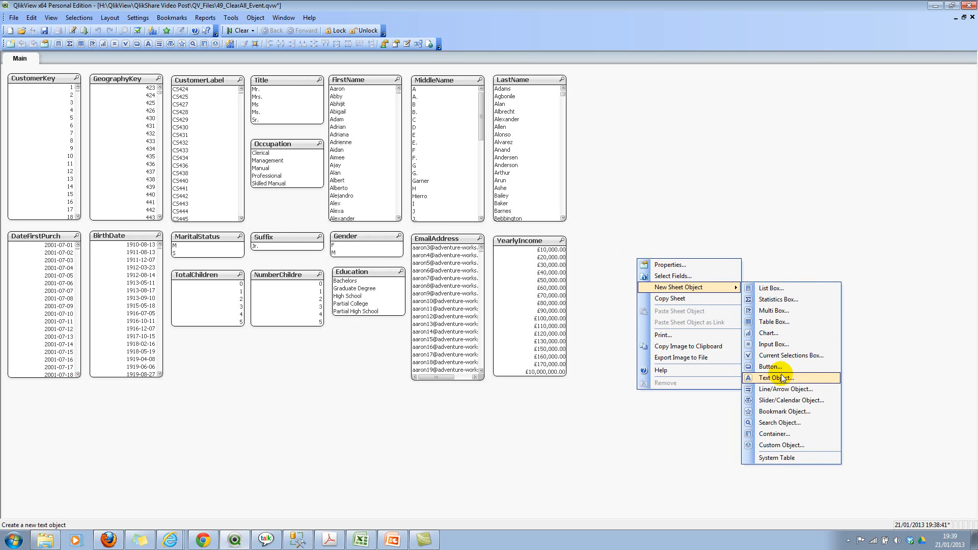
left_click(775, 378)
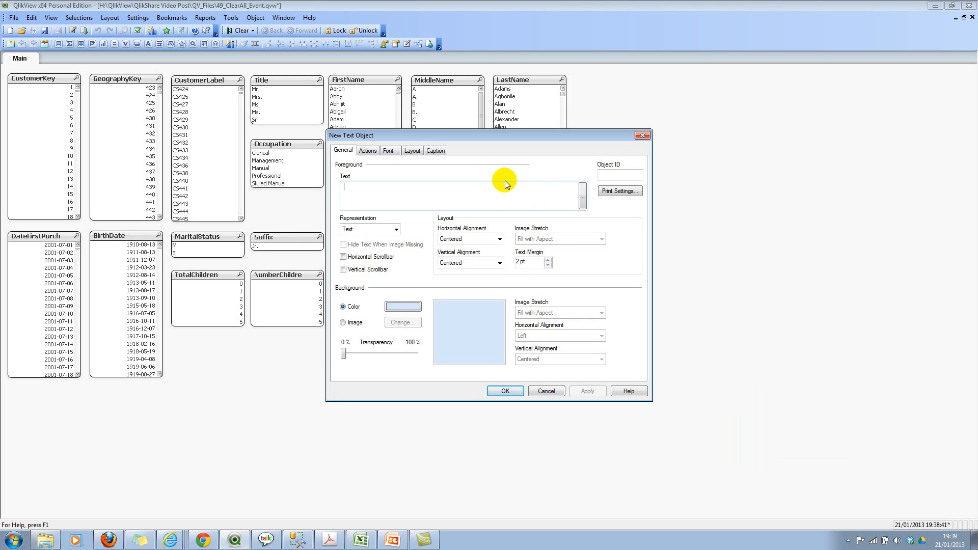
type("=")
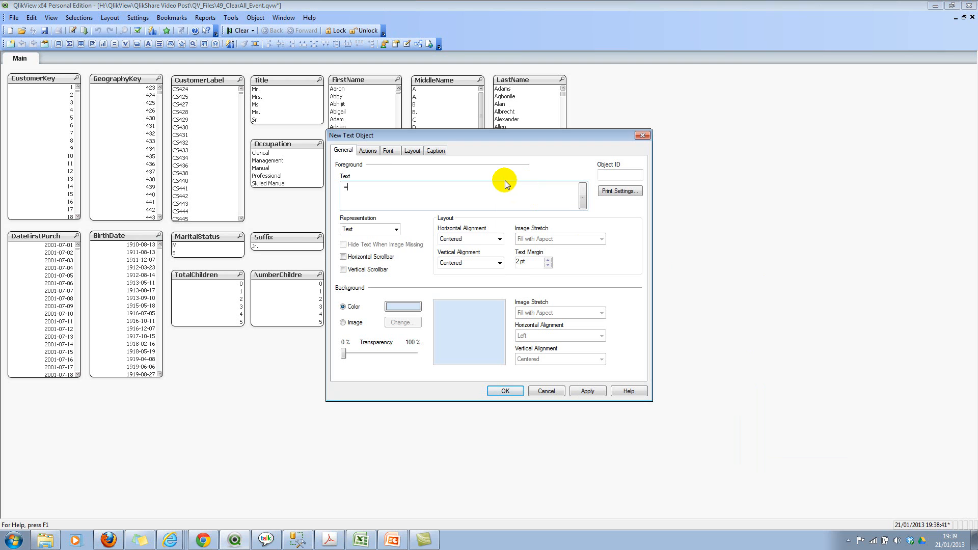
type("cON")
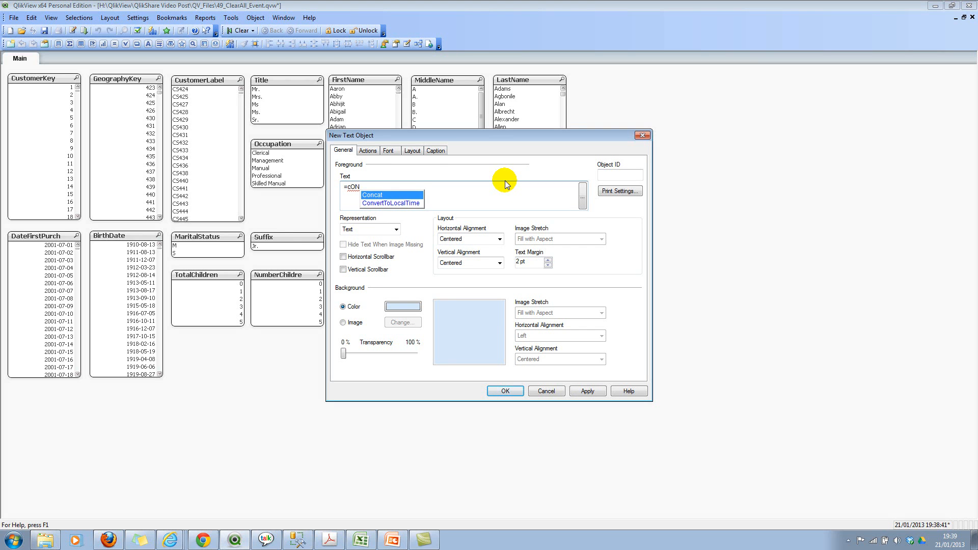
left_click(372, 195)
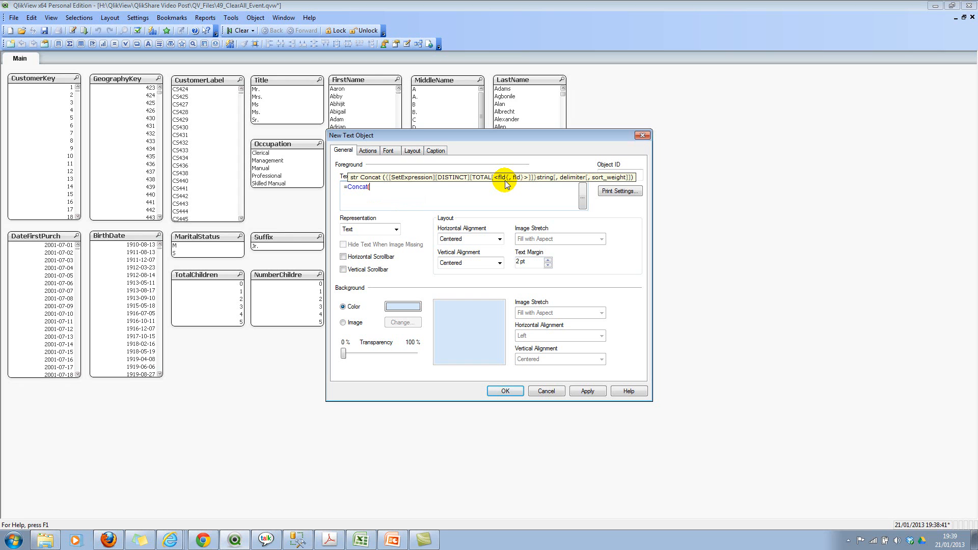
type("(DISTINCT")
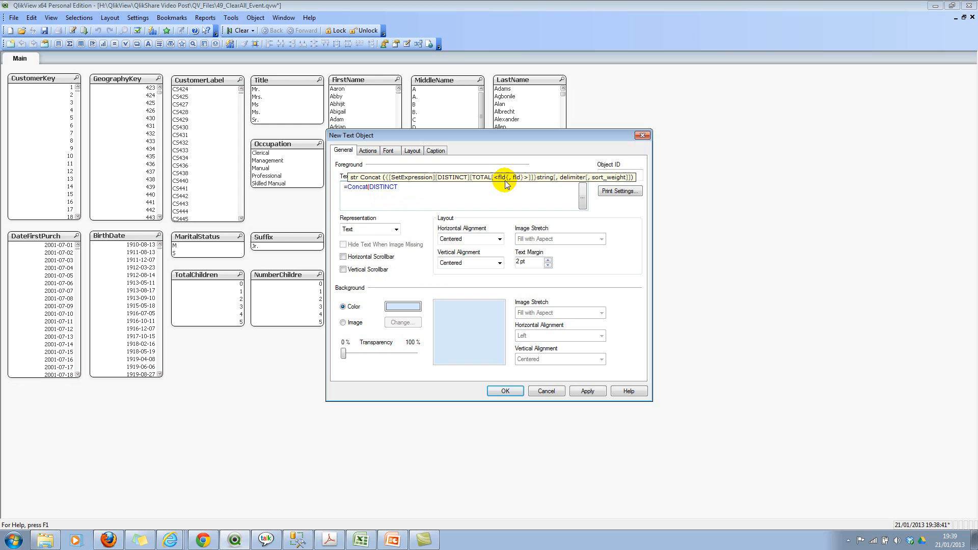
type("$fiE")
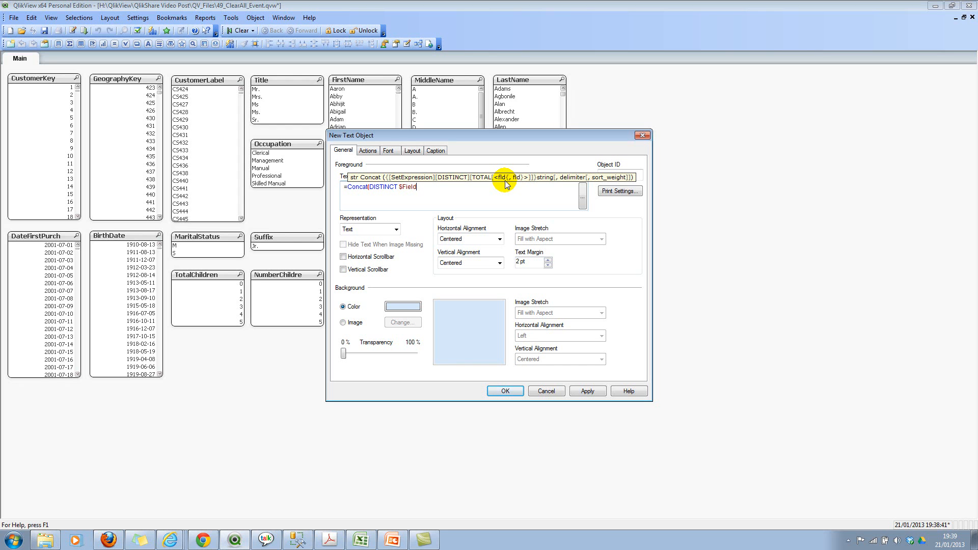
type(", ' +")
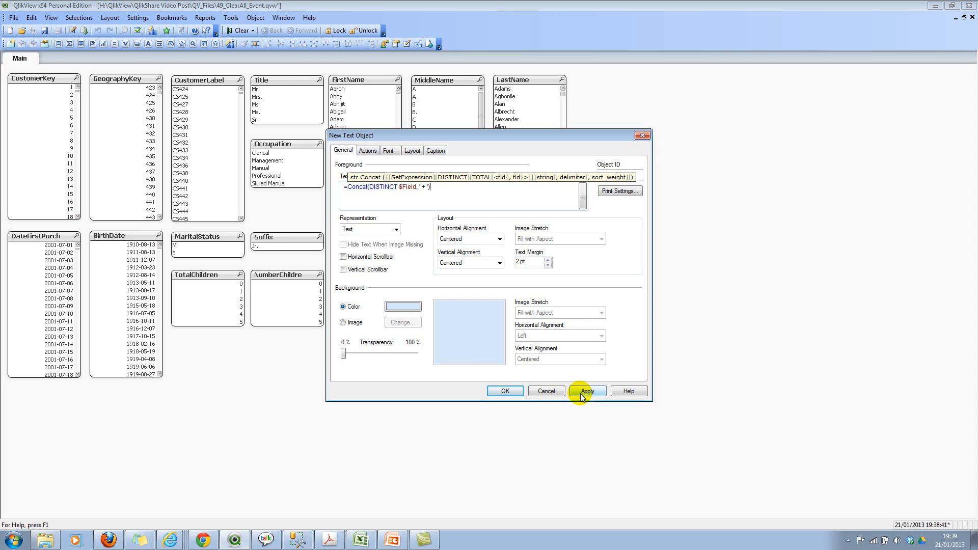
left_click(585, 391)
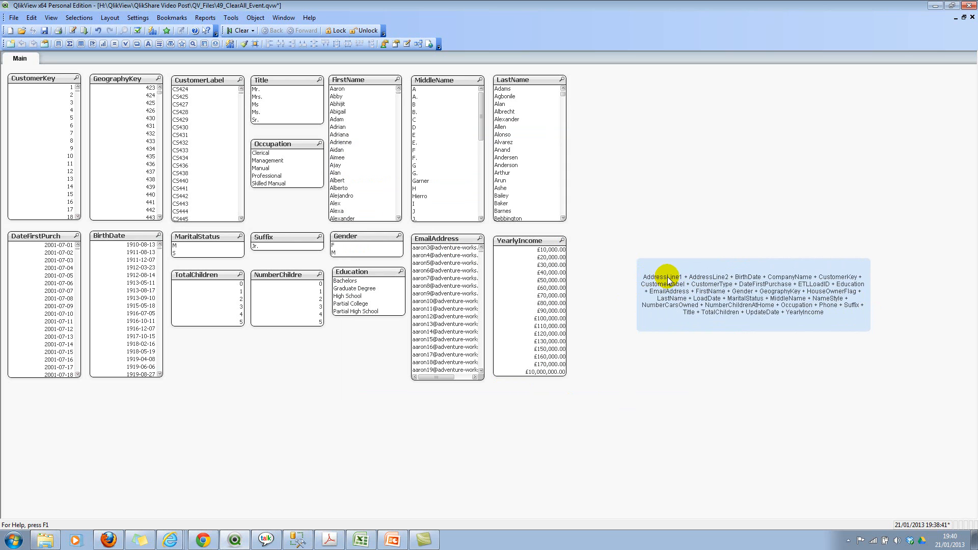
mouse_move(689, 280)
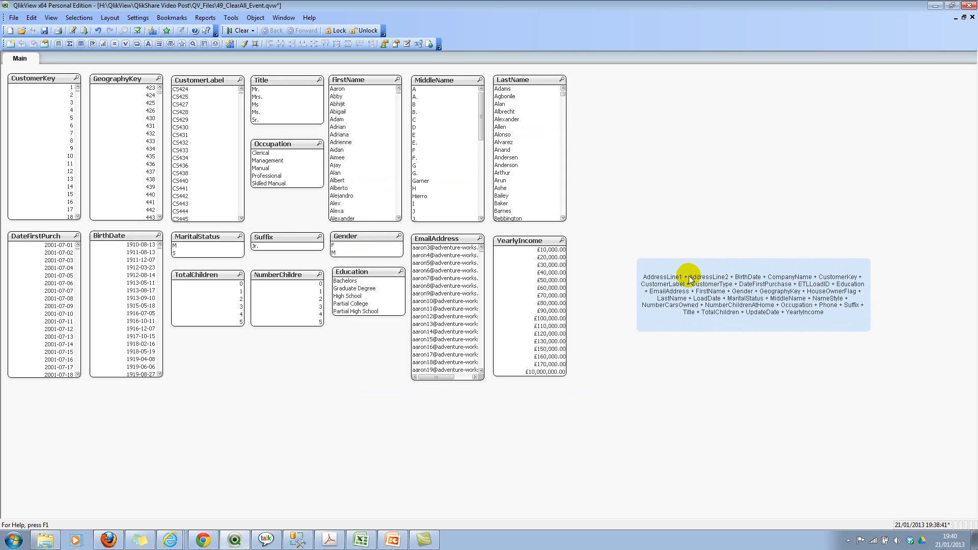
Change the text object to =Concat(DISTINCT 'GetSelectedCount(' & $Field & ')', ' + ') and apply it.
right_click(692, 291)
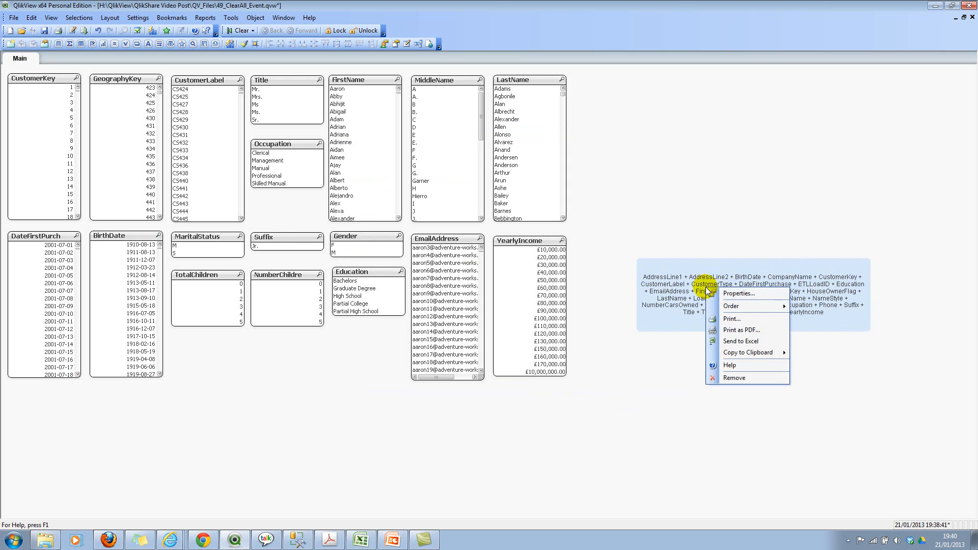
left_click(738, 293)
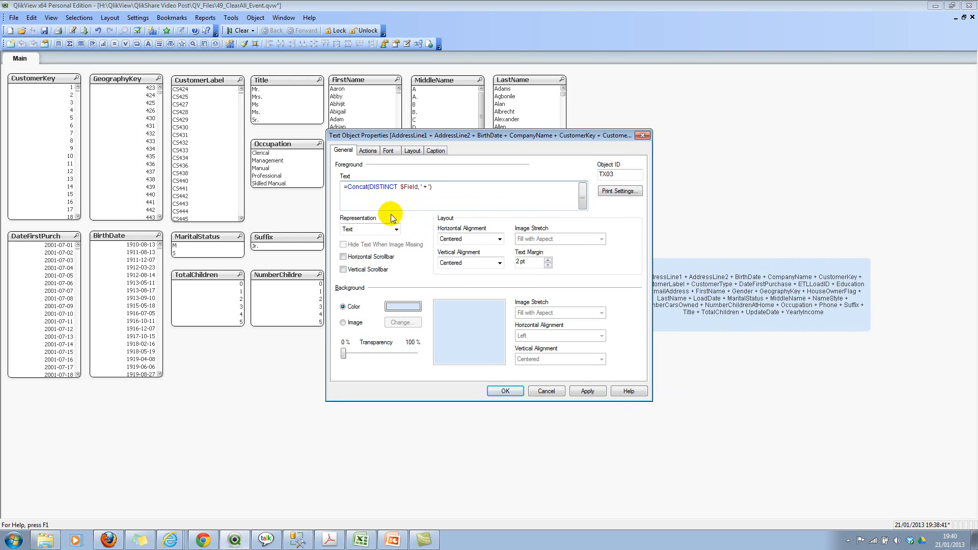
type("'GetSelectedCount(")
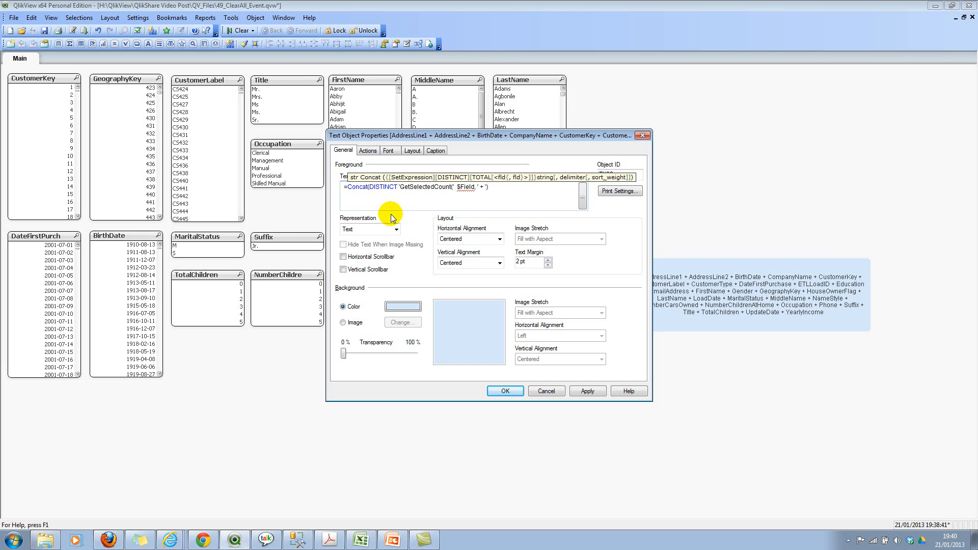
type("&")
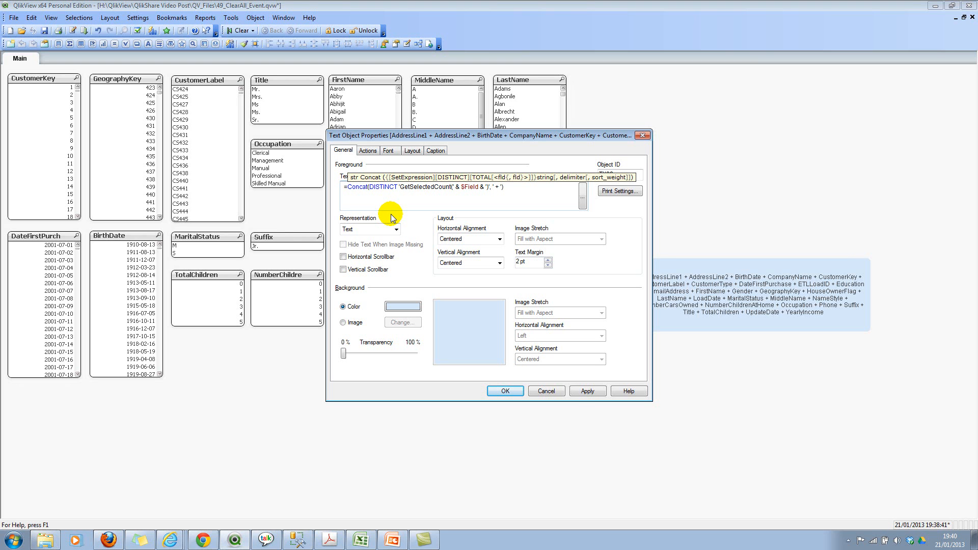
left_click(586, 391)
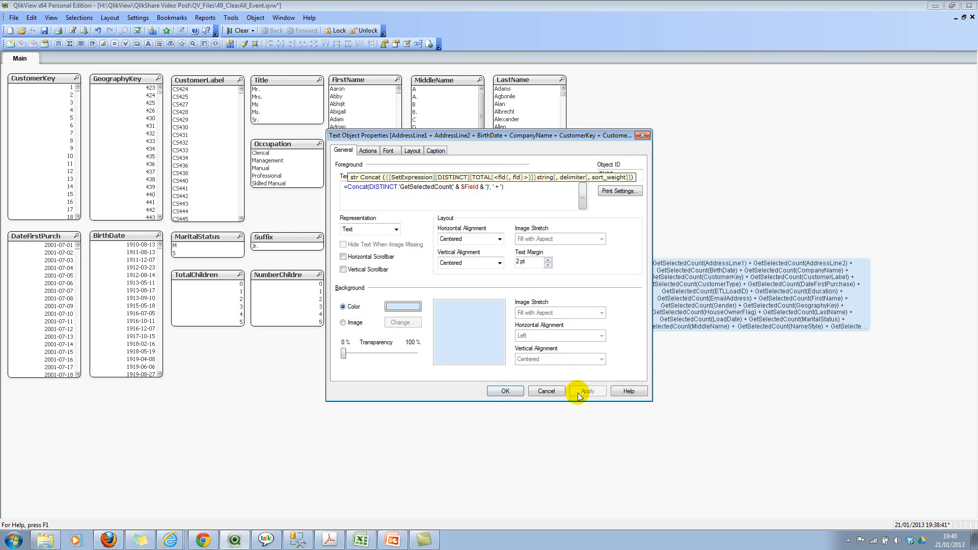
Close the text object properties and wrap its Concat formula in a dollar-sign expansion so it evaluates to 0.
left_click(504, 391)
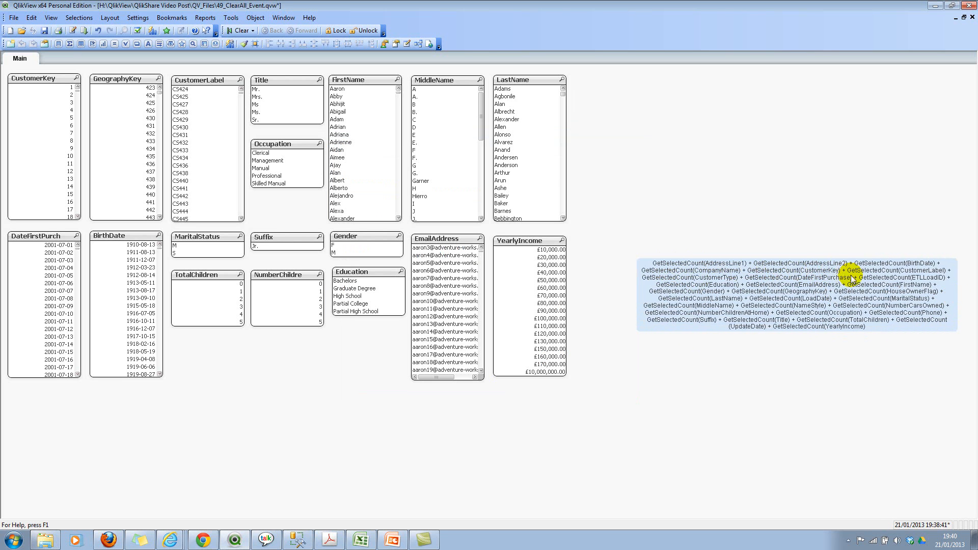
mouse_move(720, 322)
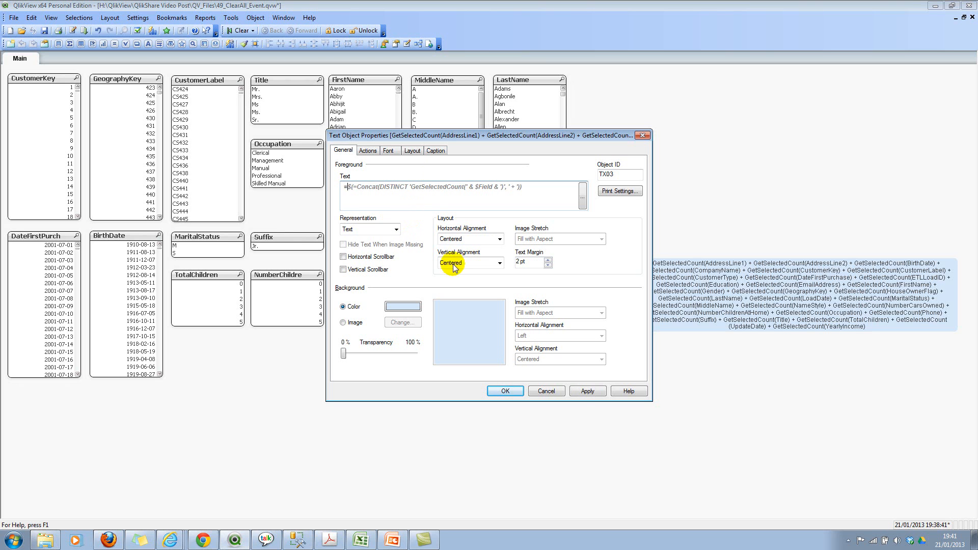
left_click(504, 391)
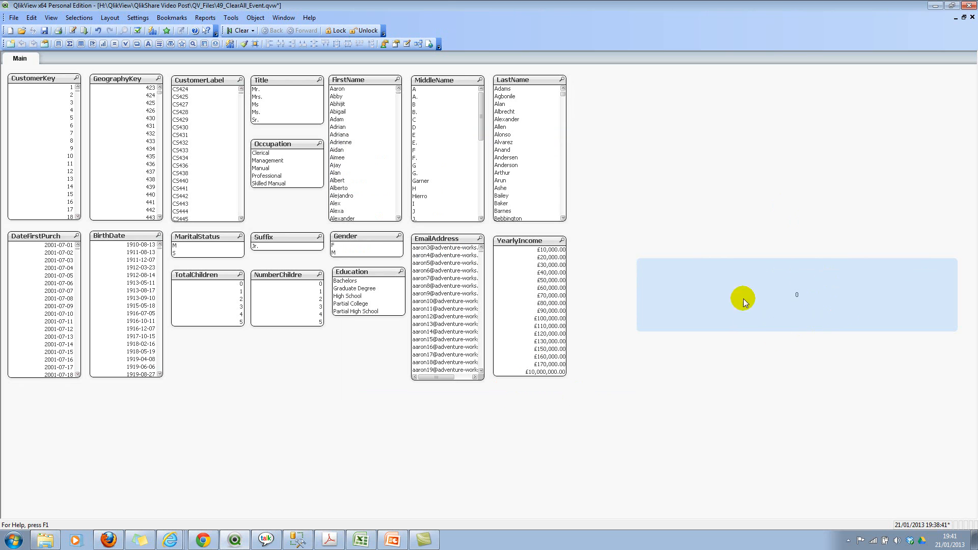
mouse_move(823, 286)
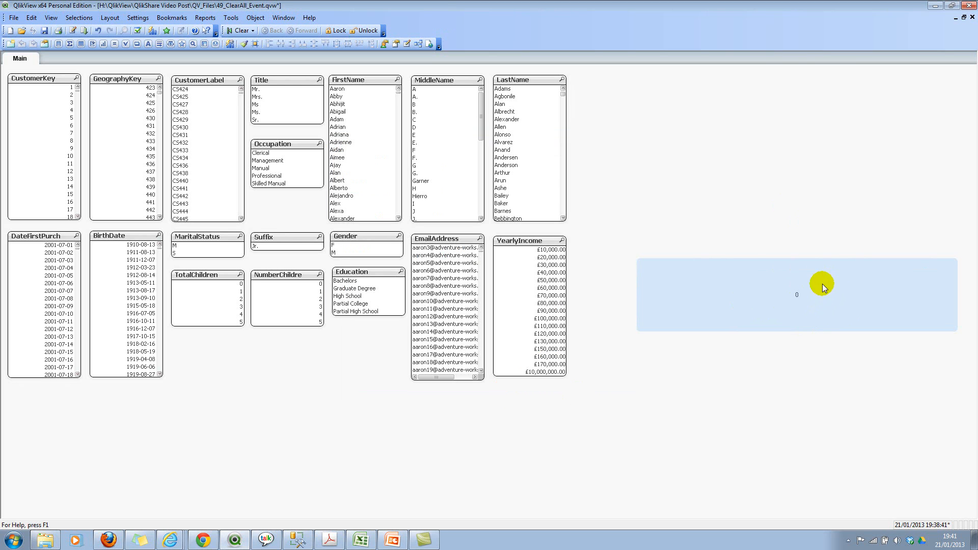
mouse_move(758, 294)
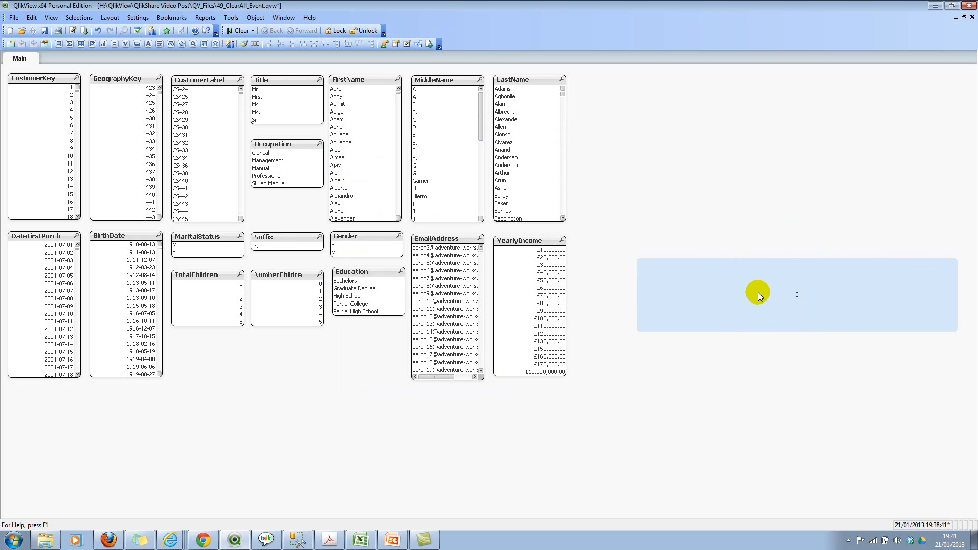
mouse_move(50, 101)
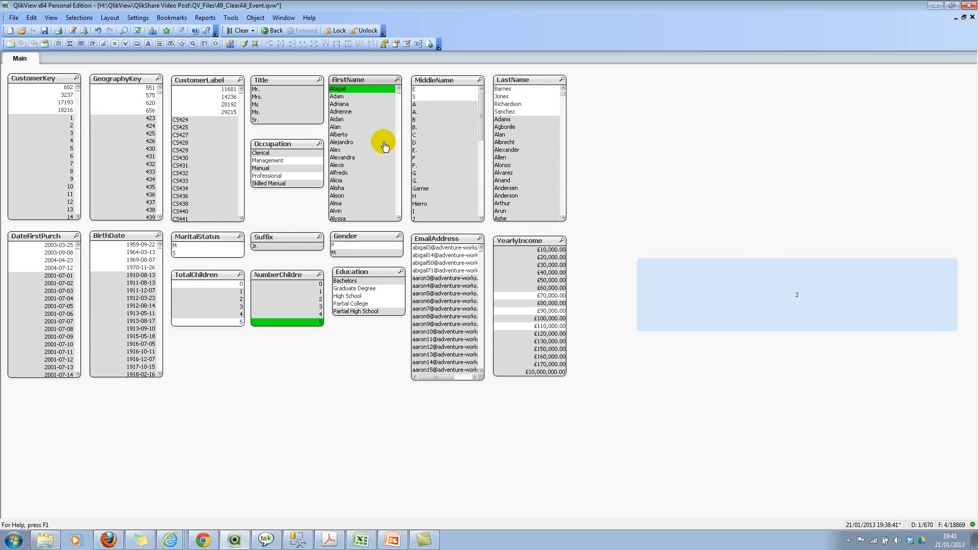
mouse_move(764, 324)
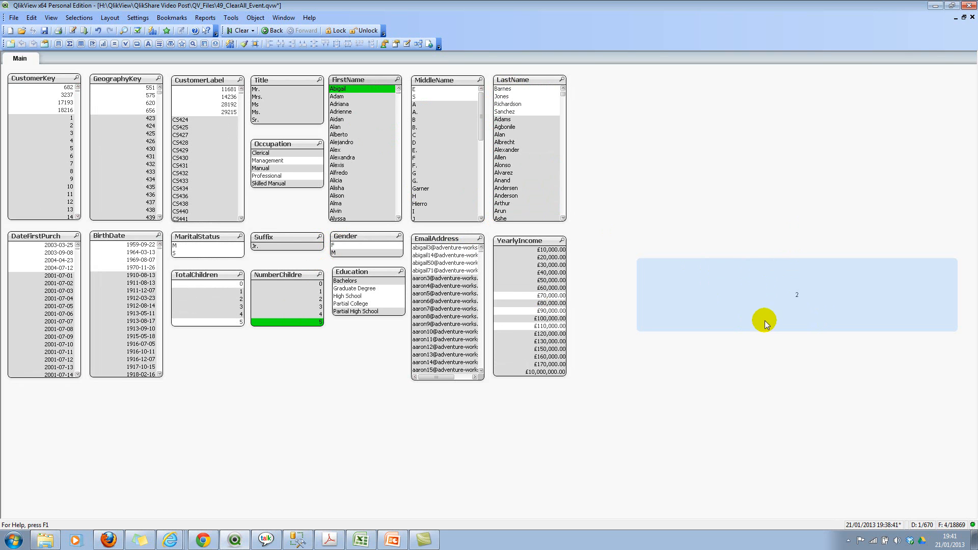
mouse_move(778, 312)
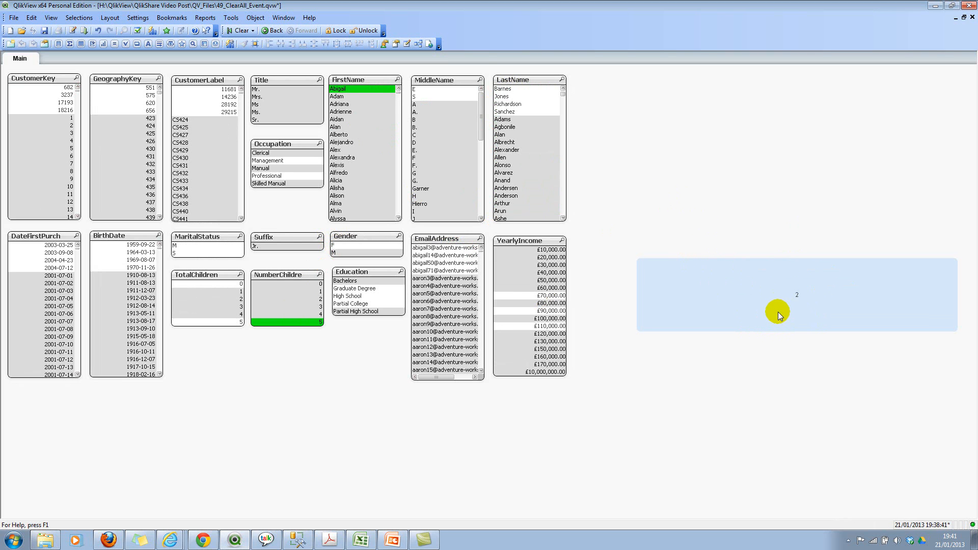
mouse_move(759, 282)
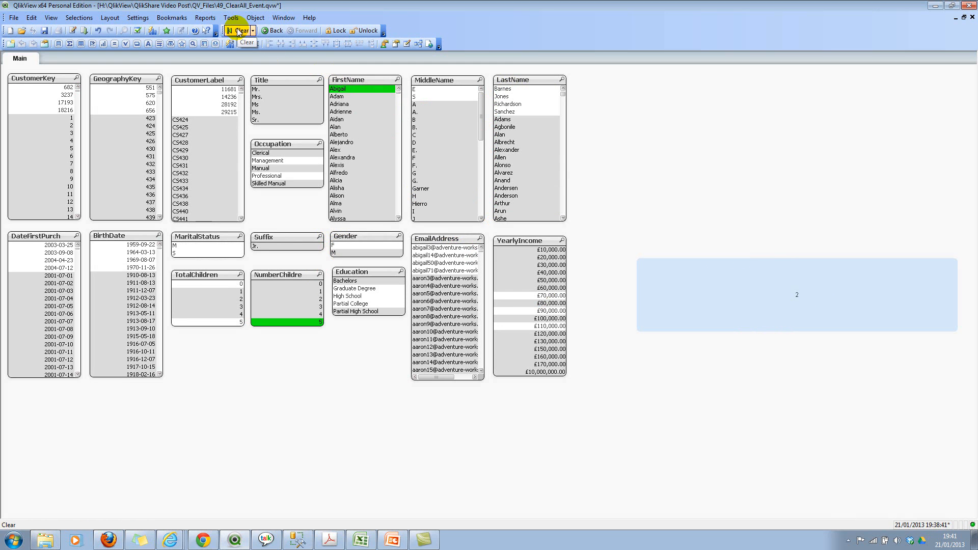
left_click(239, 30)
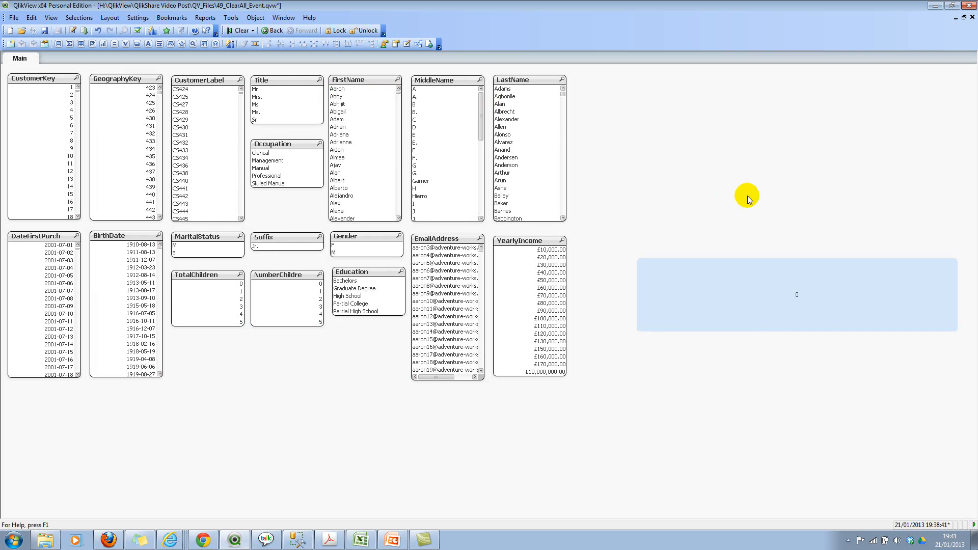
double_click(797, 295)
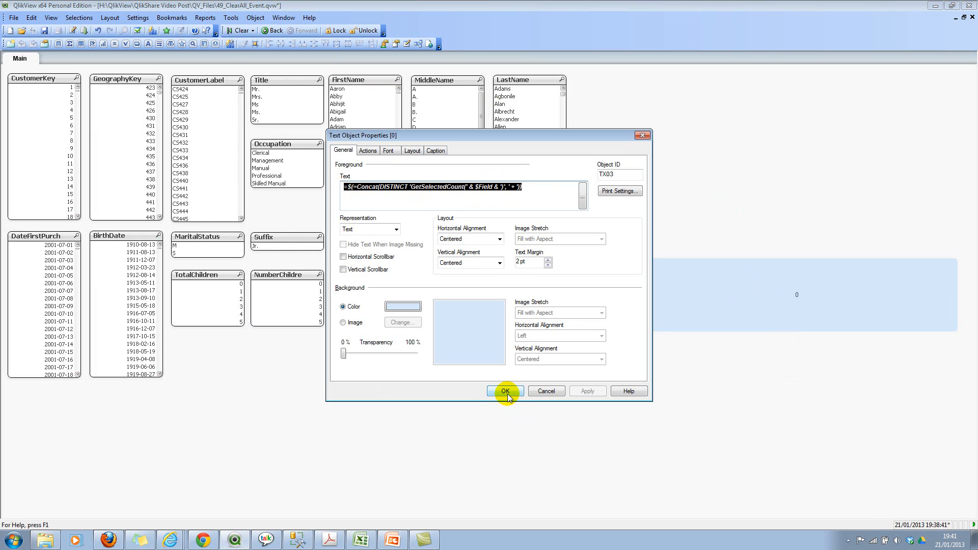
mouse_move(504, 345)
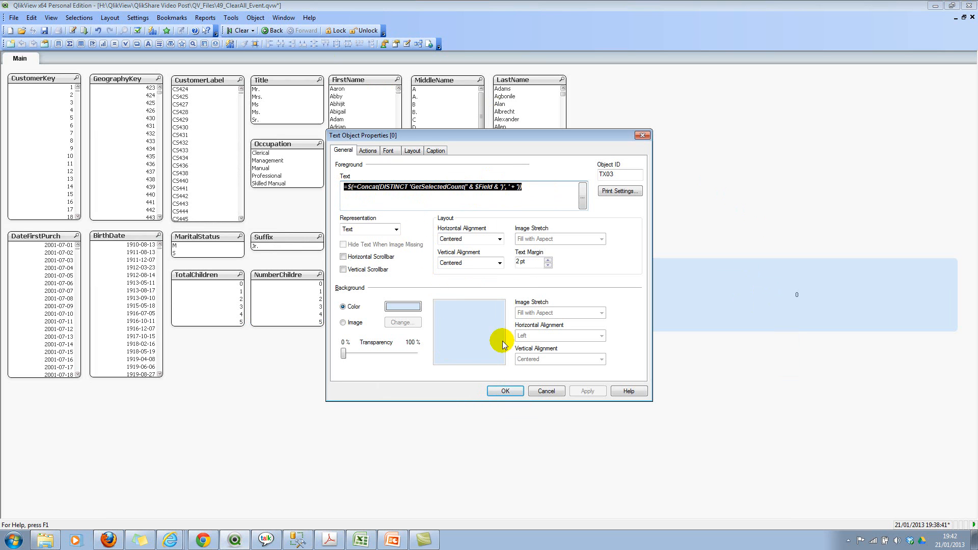
left_click(503, 391)
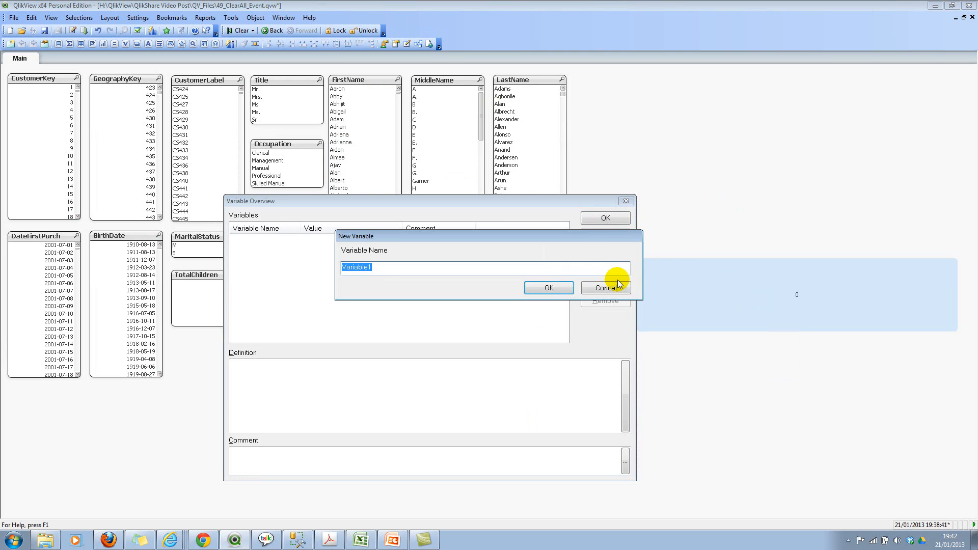
Add a new variable named vMyClearAll in the Variable Overview.
type("vMy")
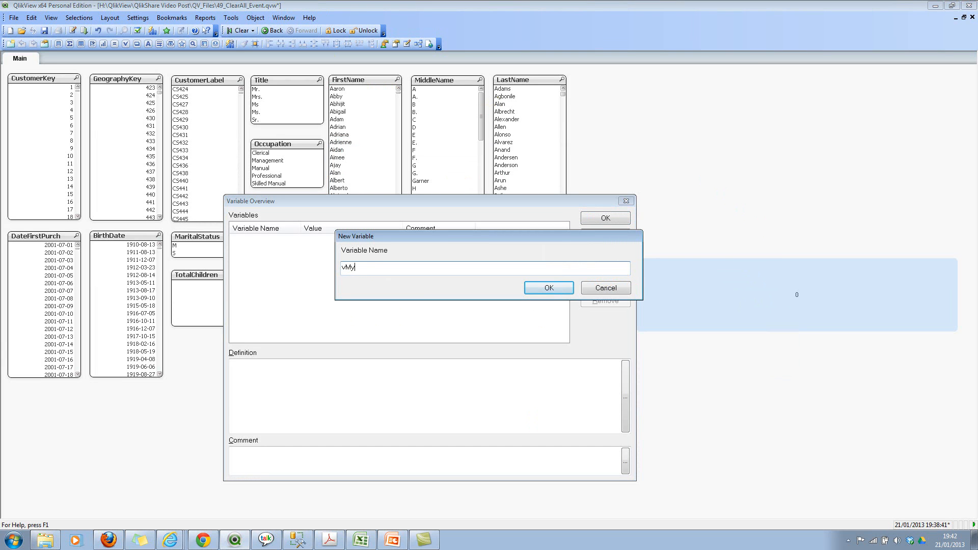
type("Clear")
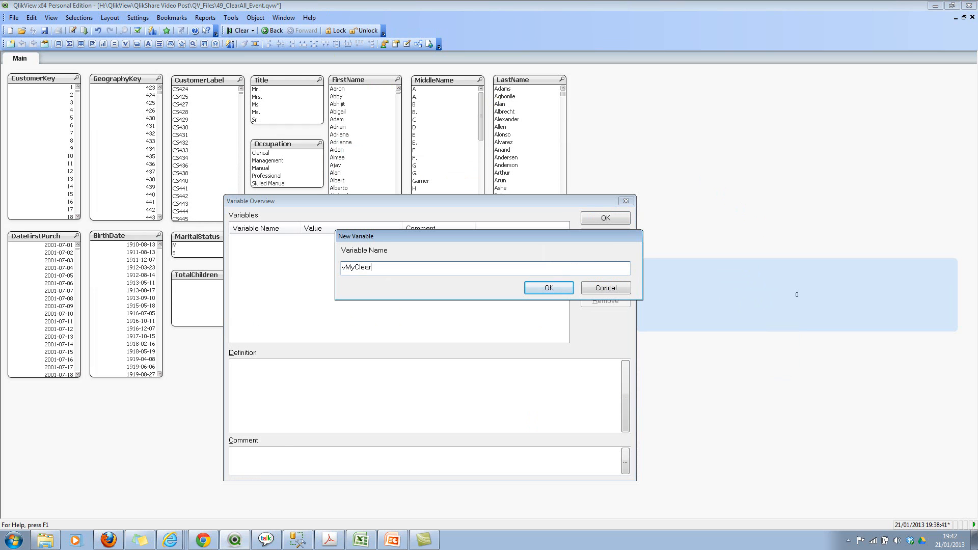
type("All")
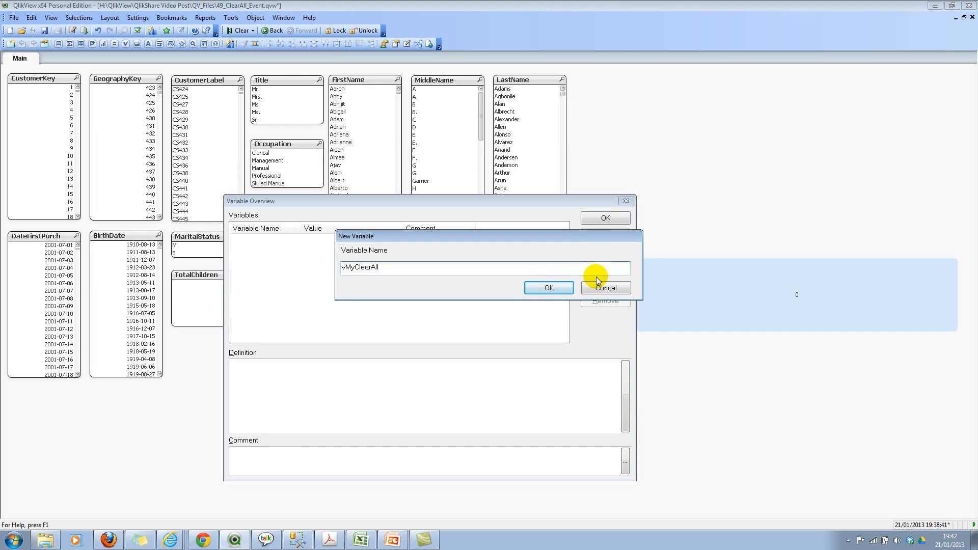
left_click(548, 287)
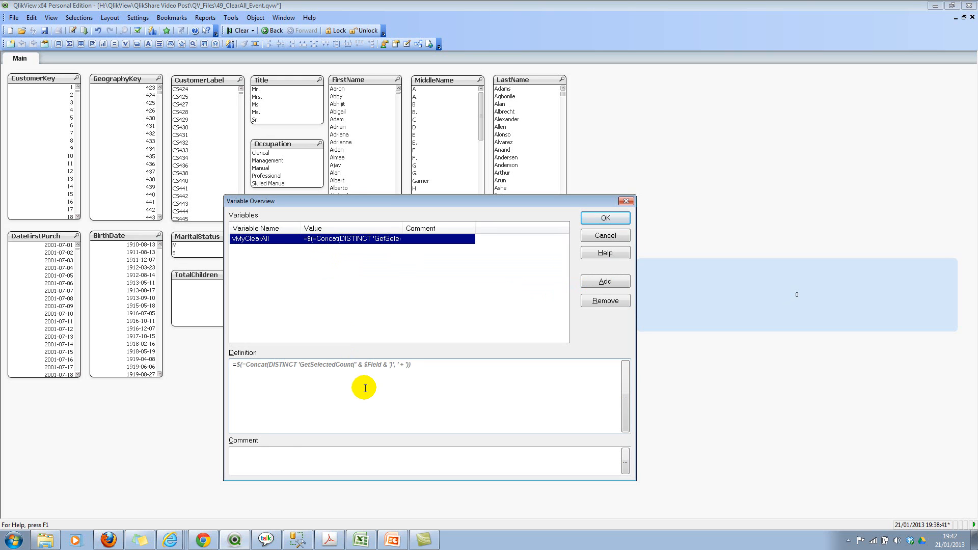
Define vMyClearAll as =IF($(=Concat(...)) = 0, 1, 0) and save it.
type("IF(")
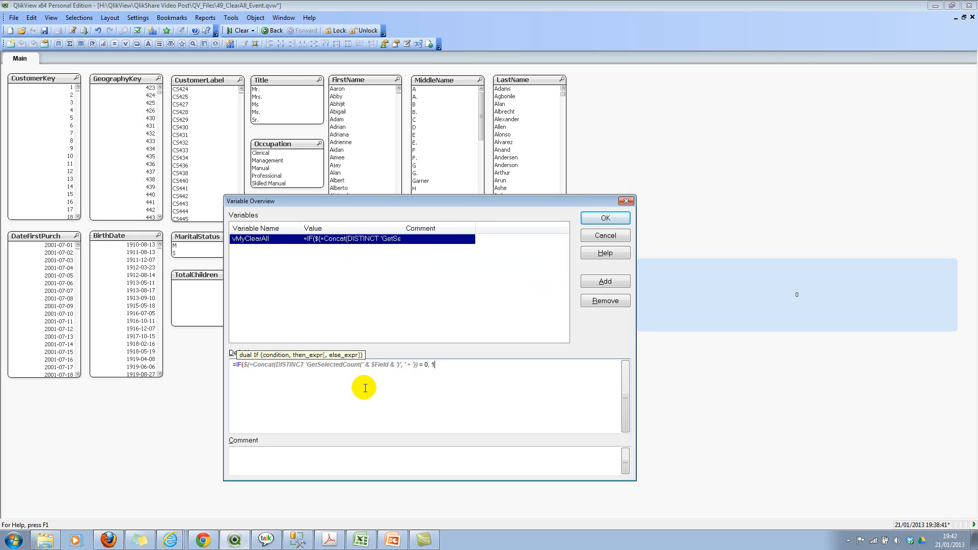
type(",")
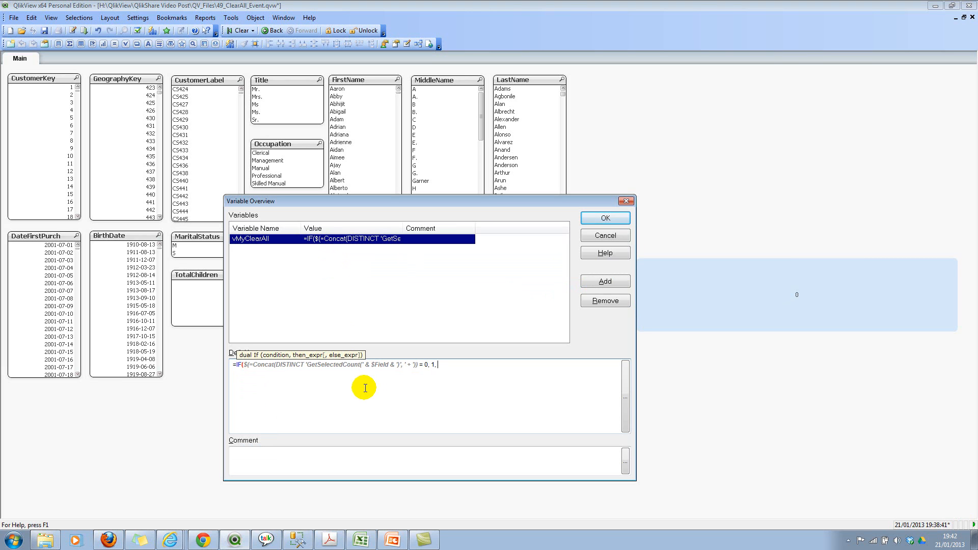
type("0)")
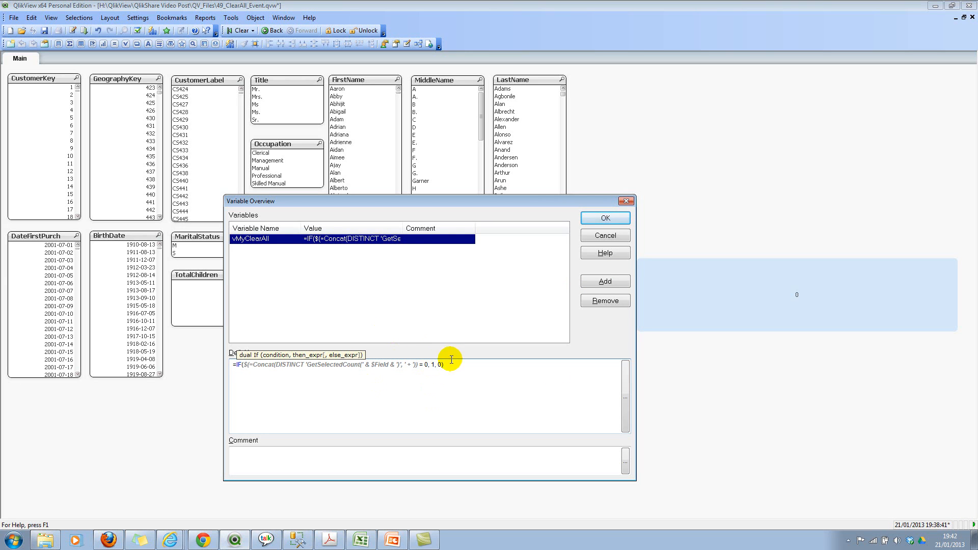
left_click(603, 217)
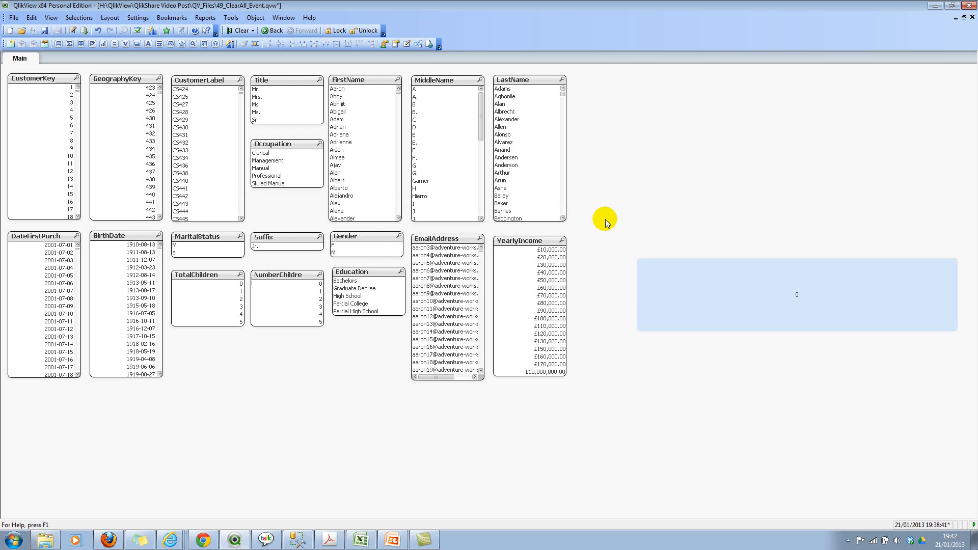
Create a second text object showing =vMyClearAll and position it below the count box.
right_click(723, 300)
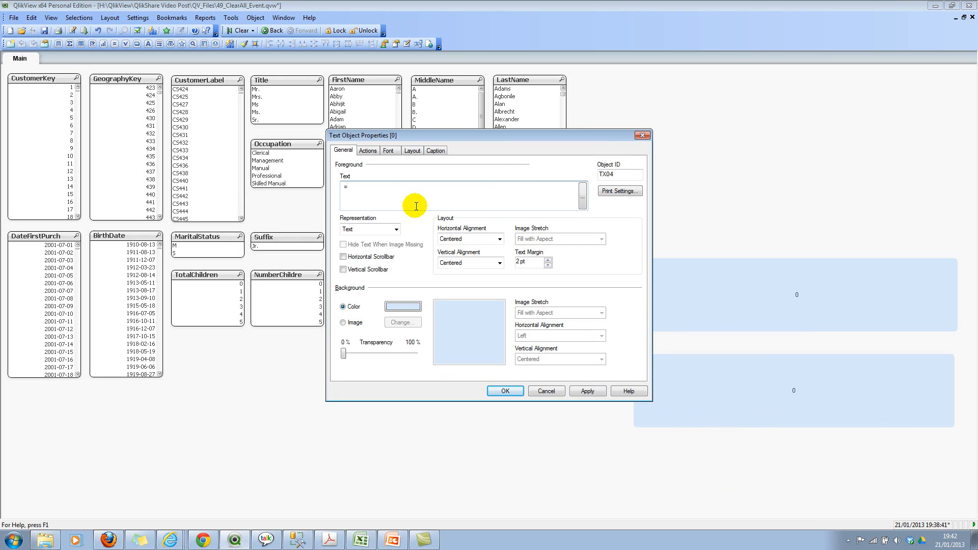
type("vMyClearAll")
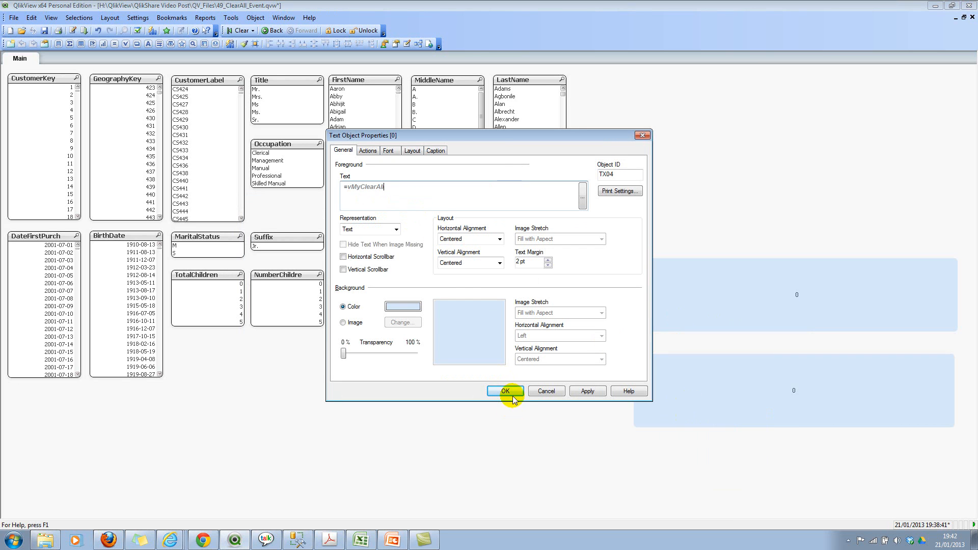
left_click(504, 391)
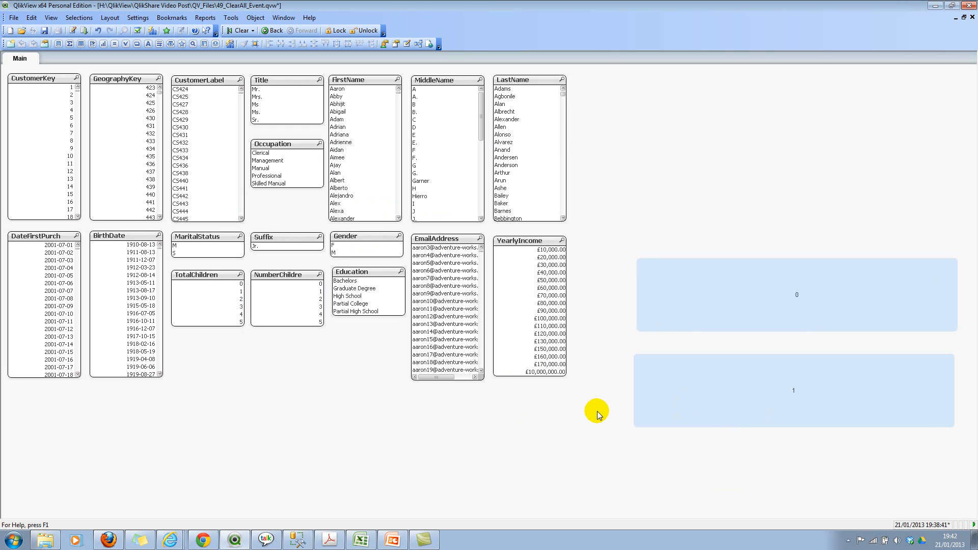
left_click_drag(41, 116, 40, 194)
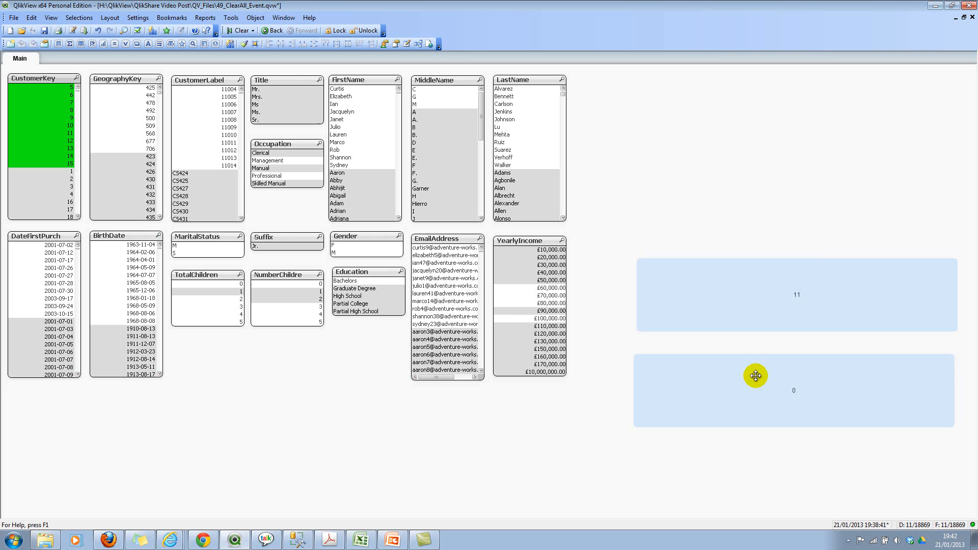
mouse_move(733, 256)
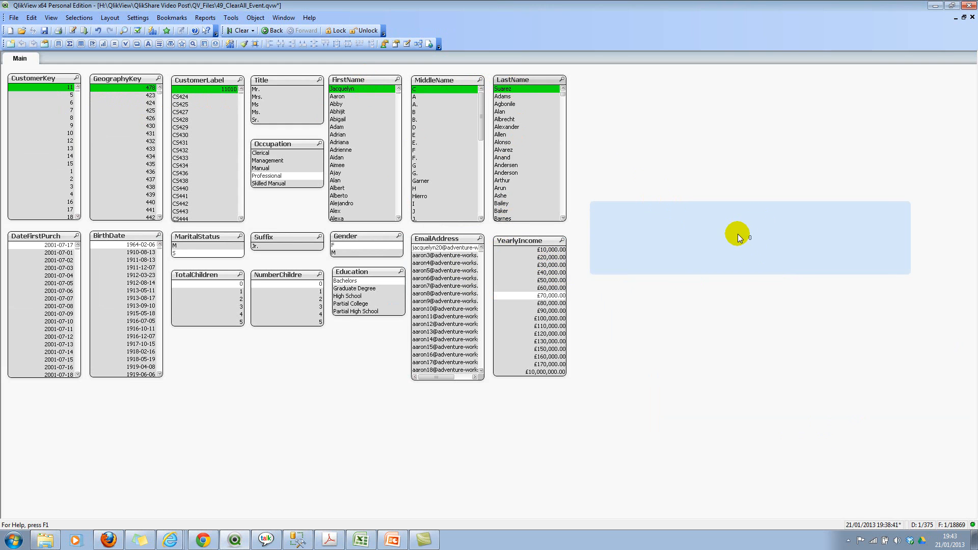
mouse_move(235, 30)
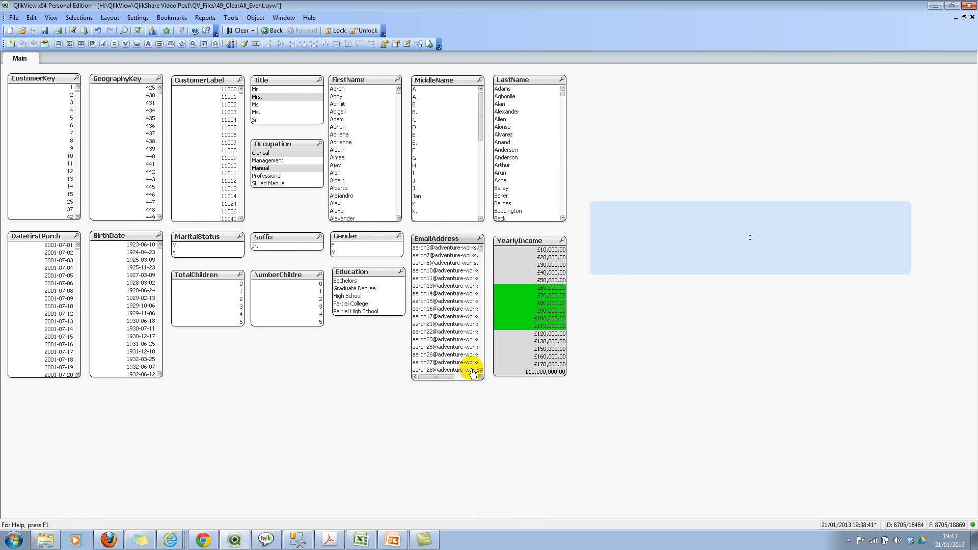
mouse_move(276, 270)
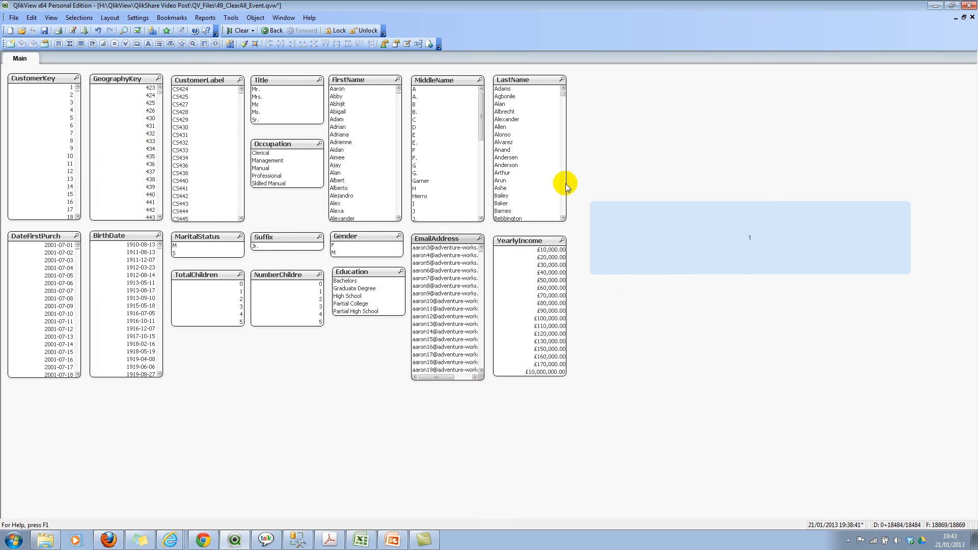
mouse_move(760, 244)
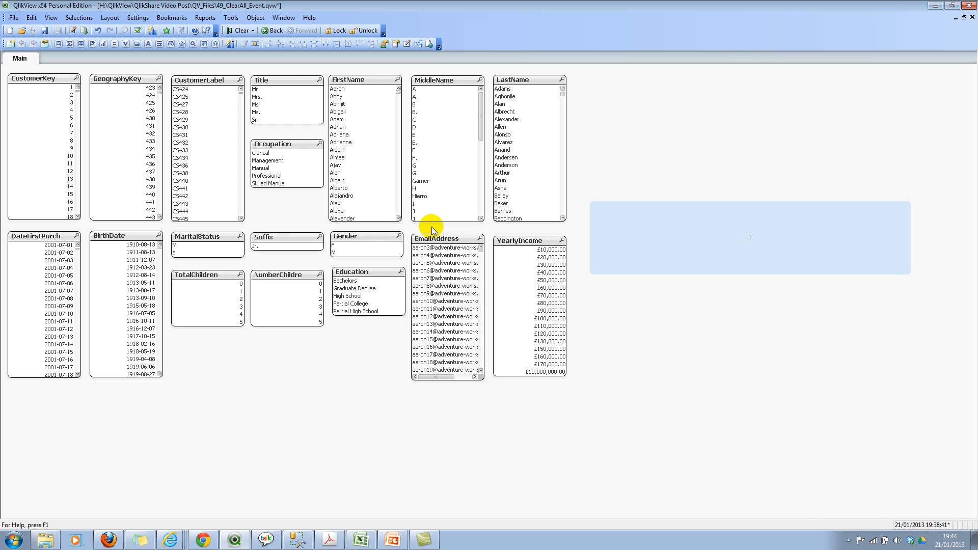
mouse_move(428, 191)
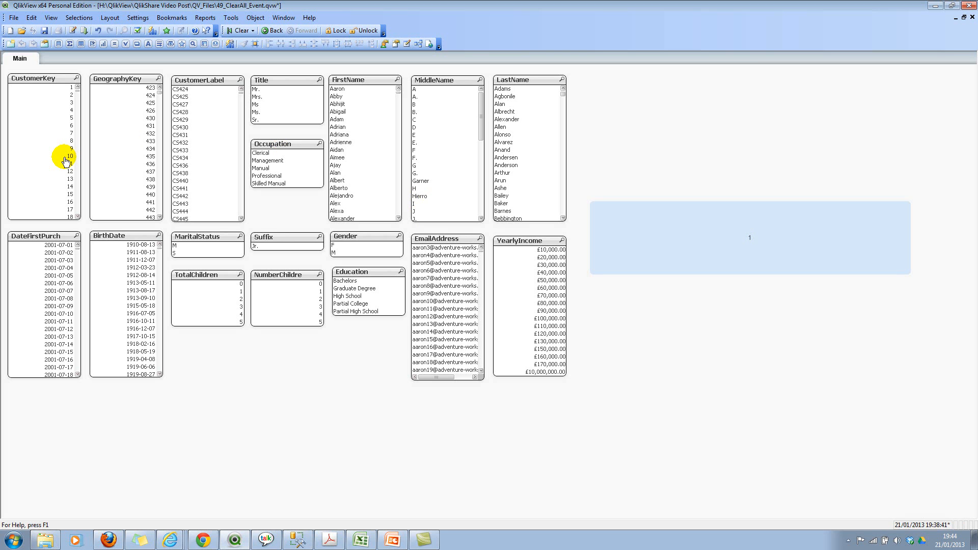
Select customer key 10, save it as the DefaultCustomer bookmark, then clear all selections.
left_click(69, 155)
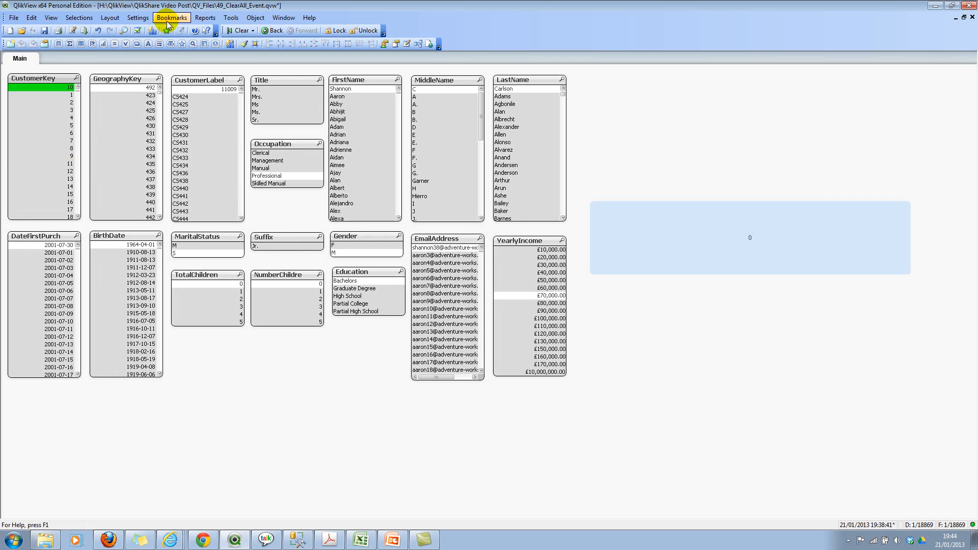
left_click(172, 16)
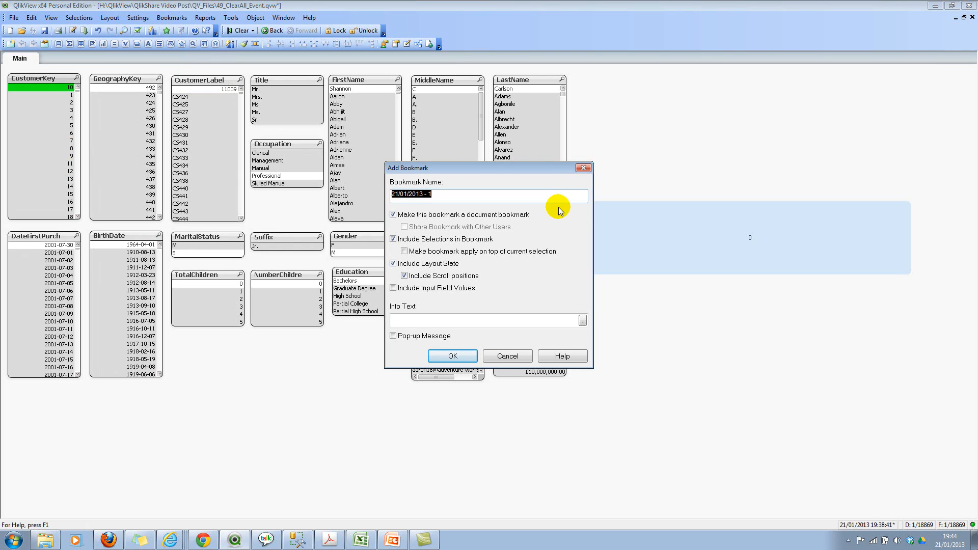
type("DefaultCustomer")
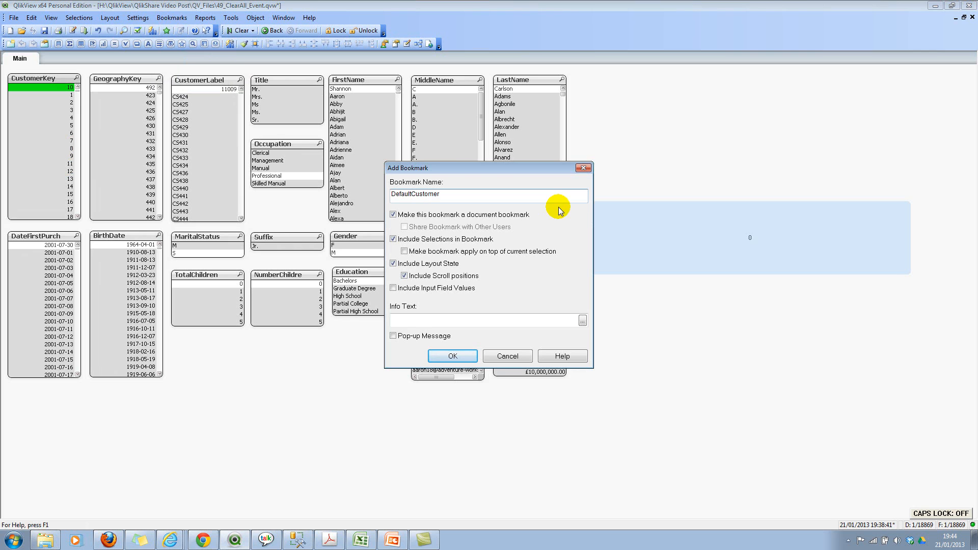
left_click(452, 355)
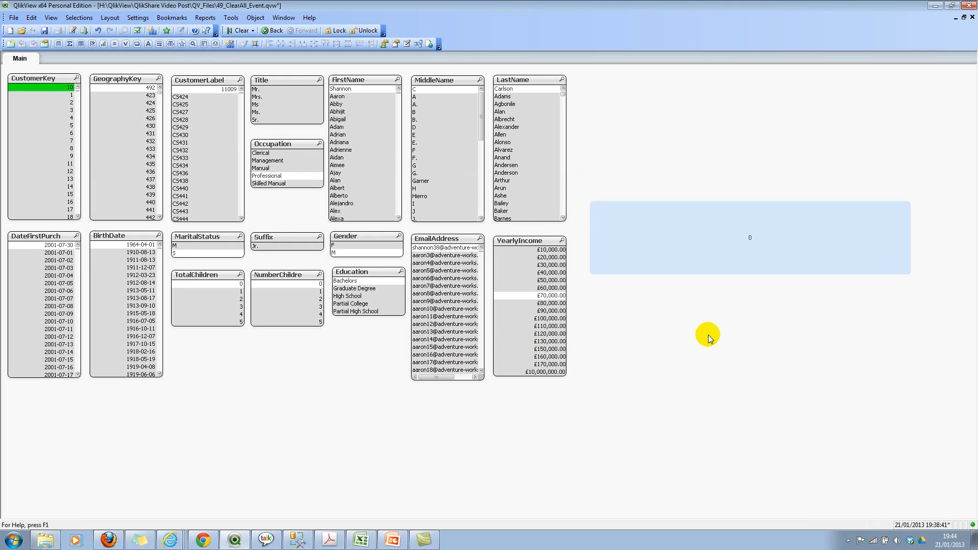
mouse_move(238, 30)
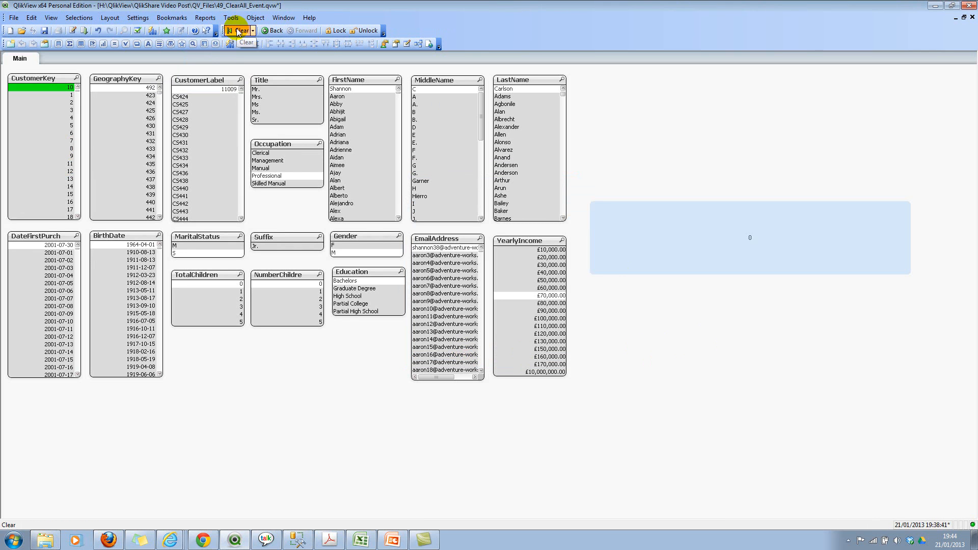
left_click(239, 30)
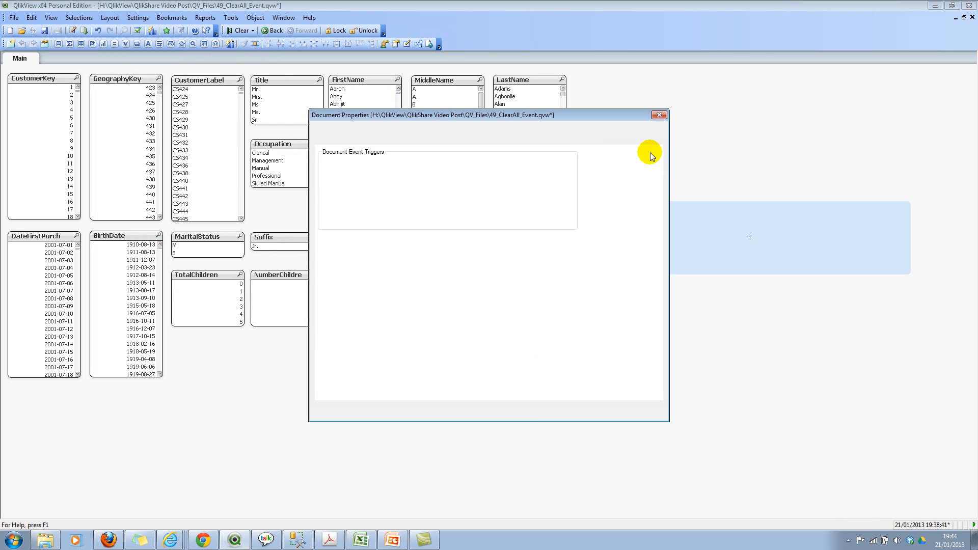
Give the vMyClearAll OnChange trigger an Apply Bookmark action with ID BM02 and close Document Properties.
left_click(558, 130)
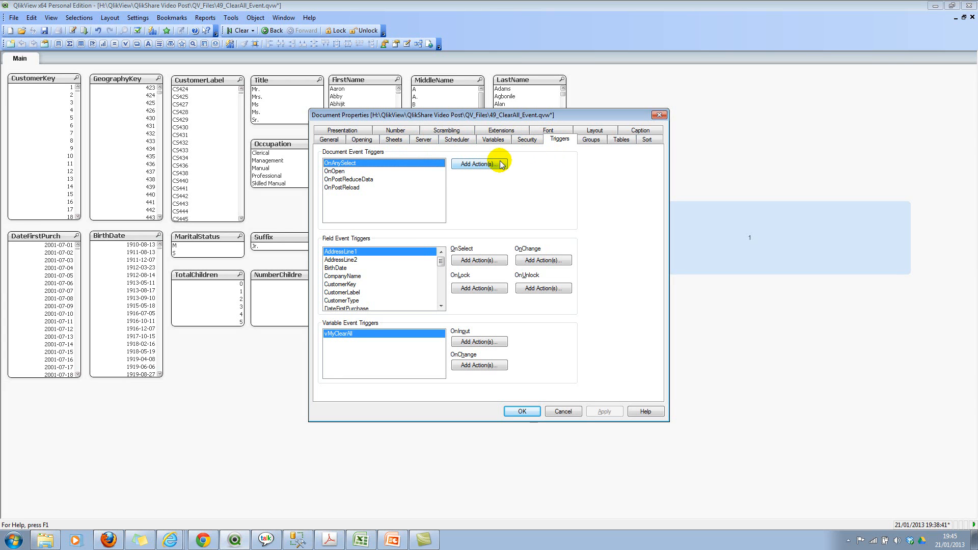
mouse_move(375, 338)
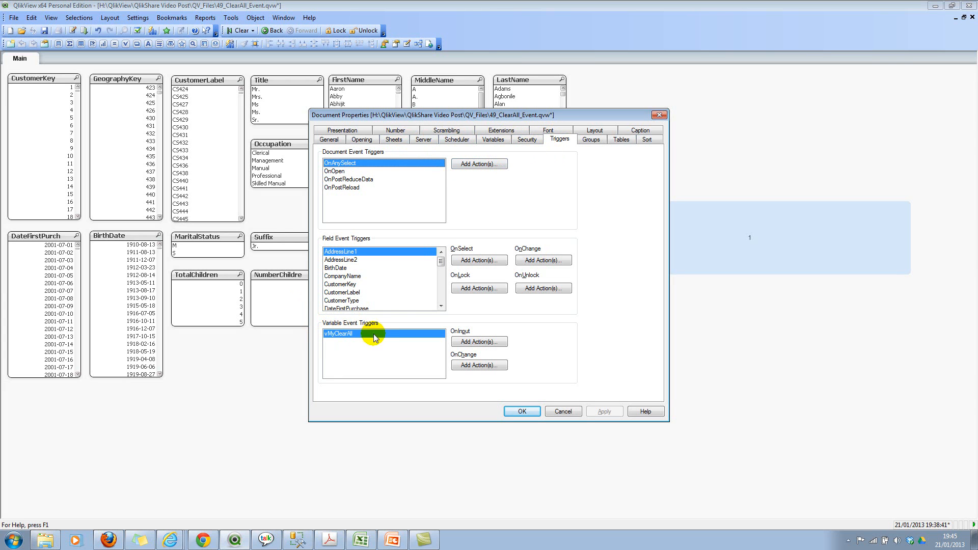
mouse_move(478, 365)
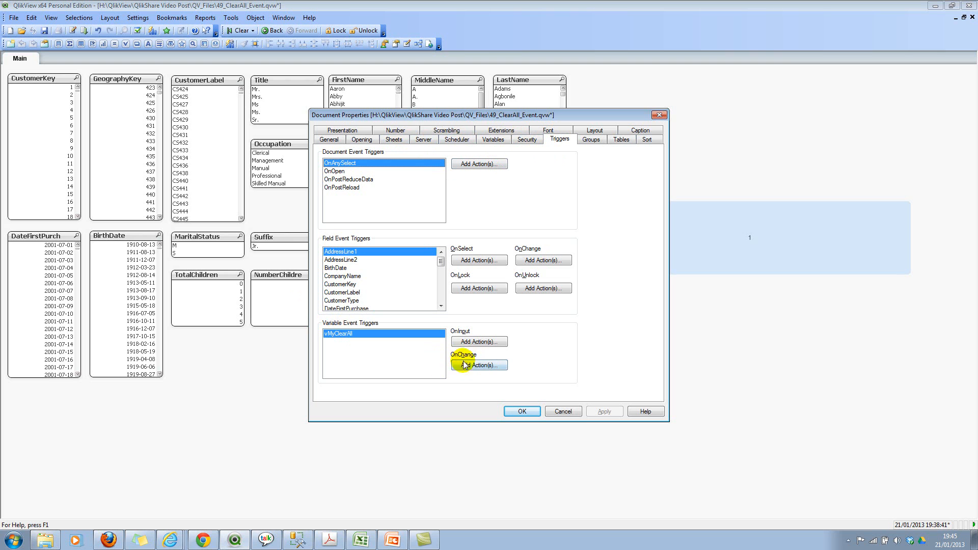
mouse_move(442, 354)
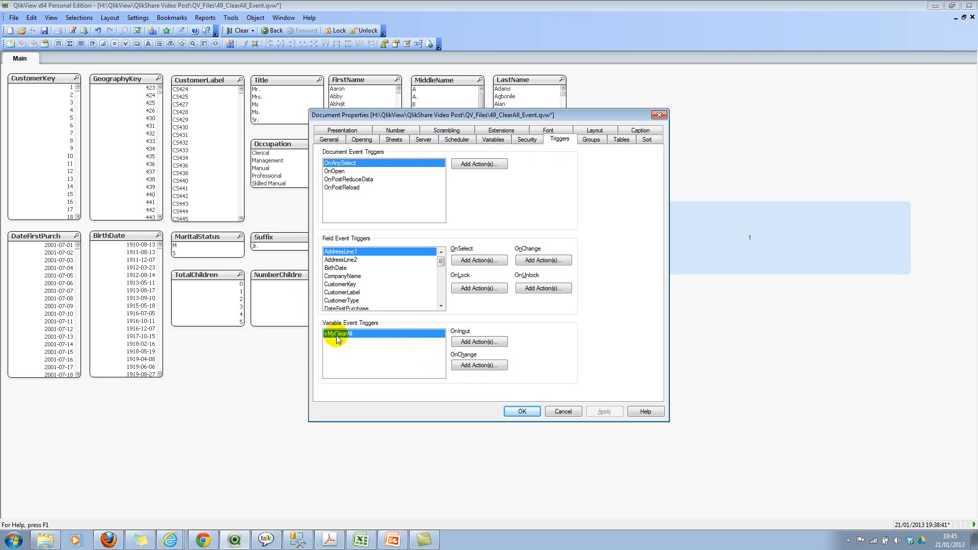
left_click(478, 342)
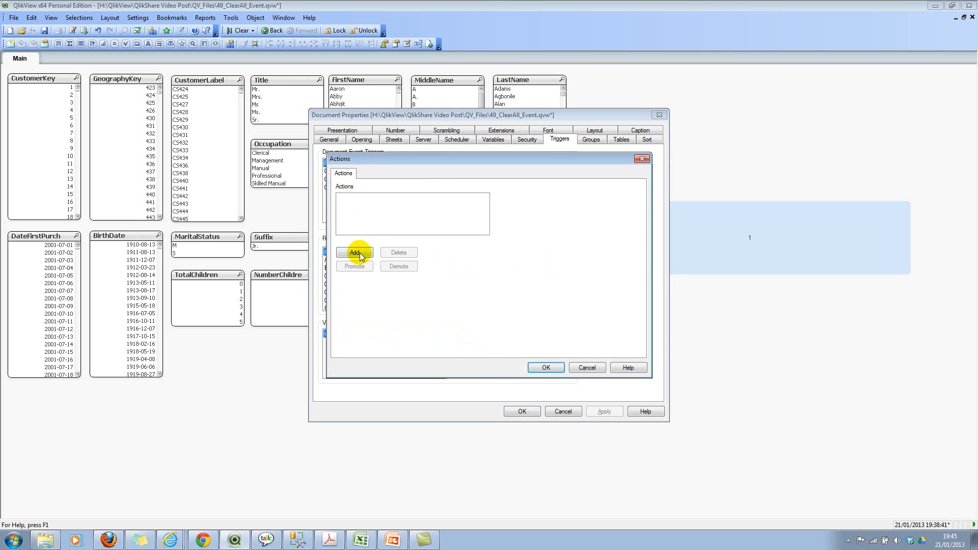
left_click(354, 252)
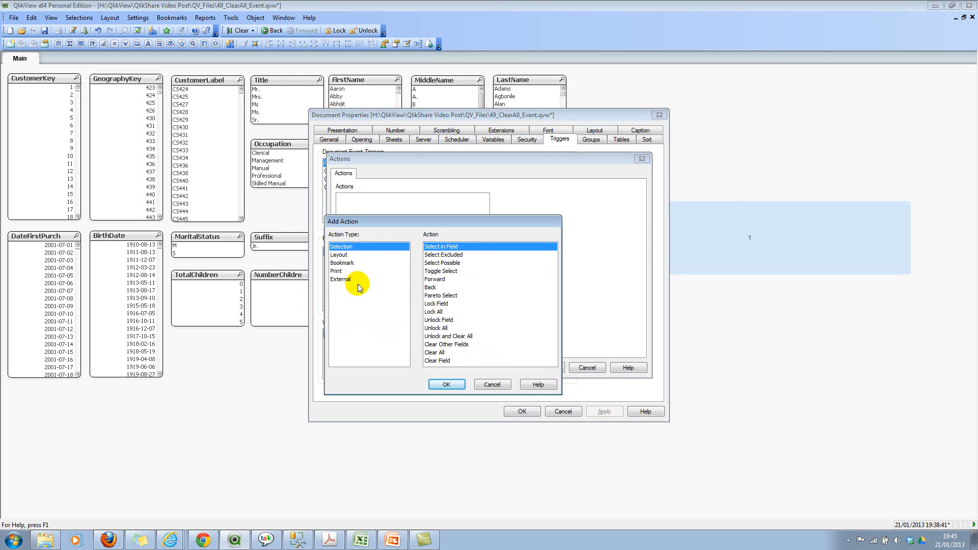
left_click(339, 255)
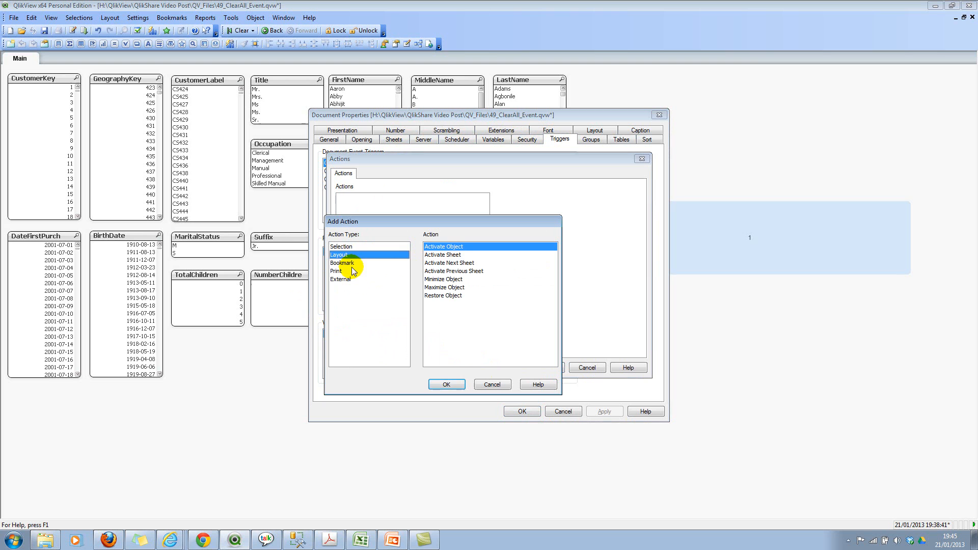
left_click(446, 384)
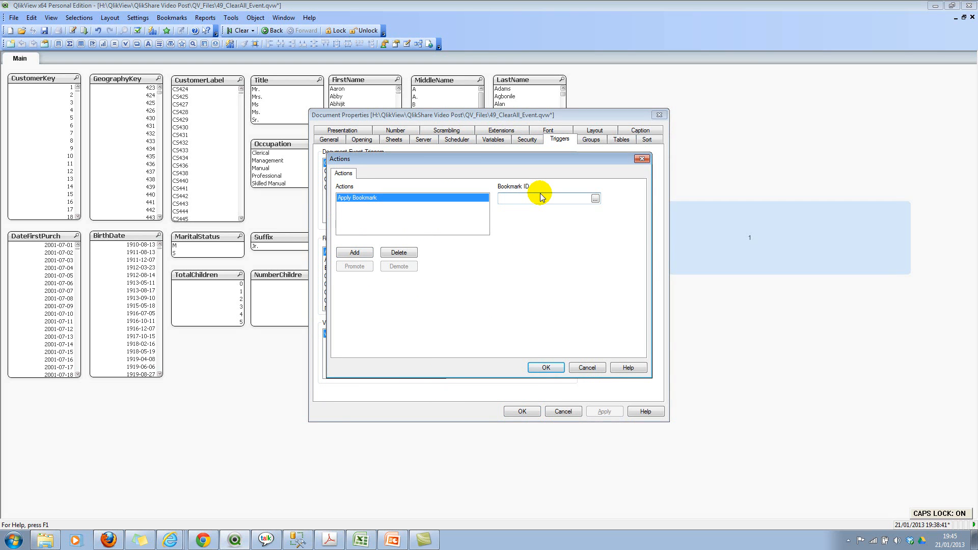
type("BM02")
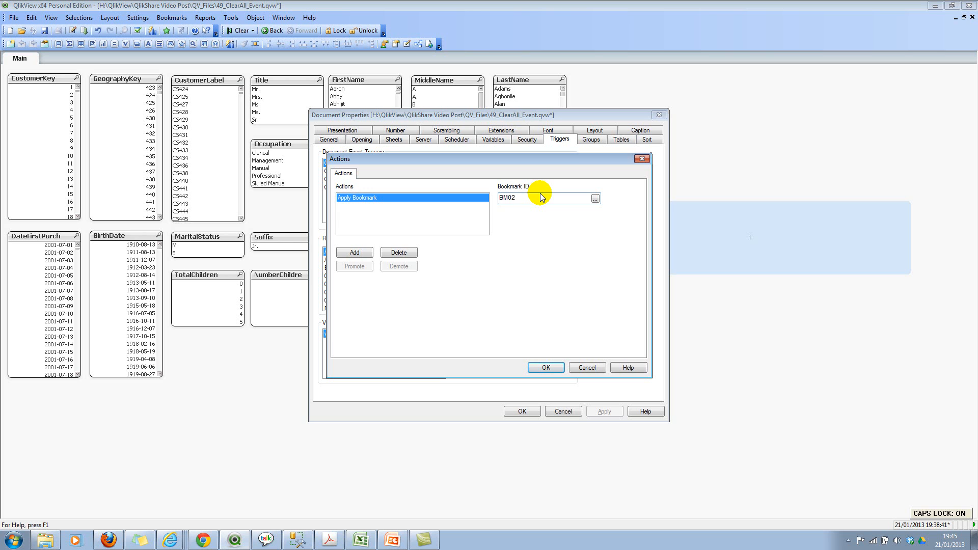
left_click(545, 367)
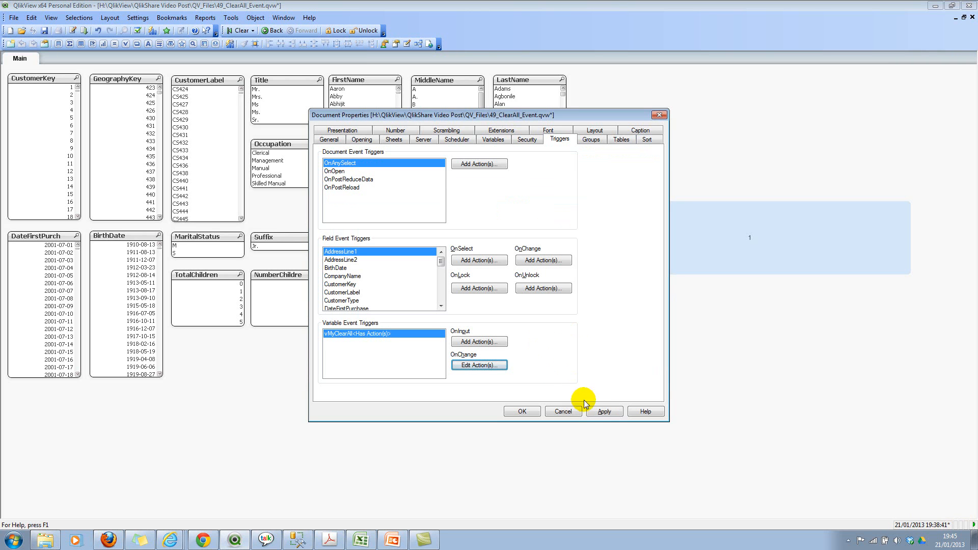
left_click(520, 411)
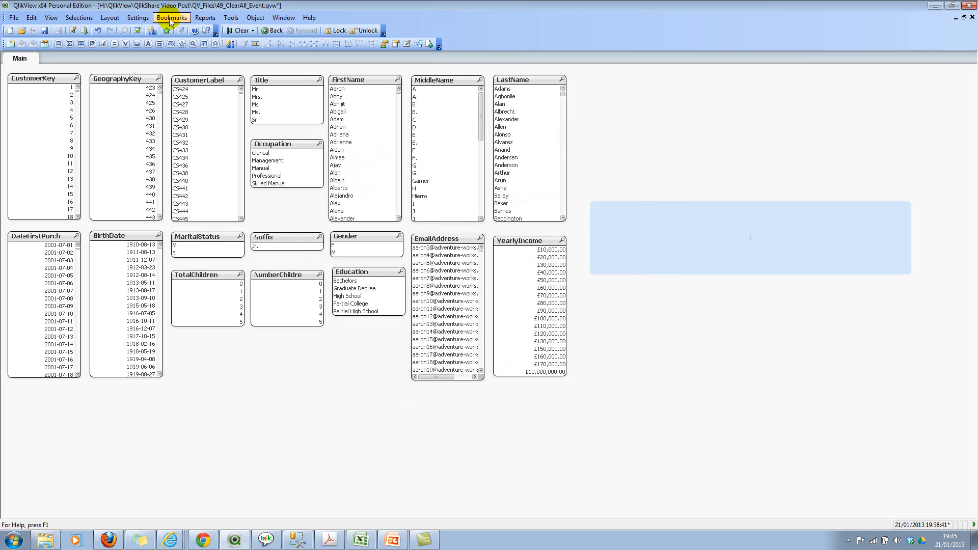
Check the bookmark list, then change the OnChange action's Bookmark ID from BM02 to BM01.
left_click(172, 17)
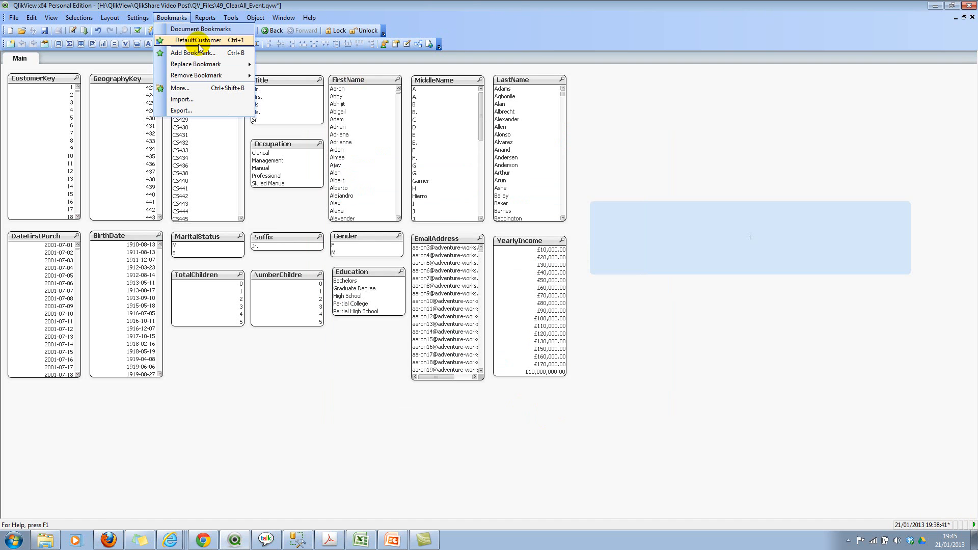
left_click(198, 40)
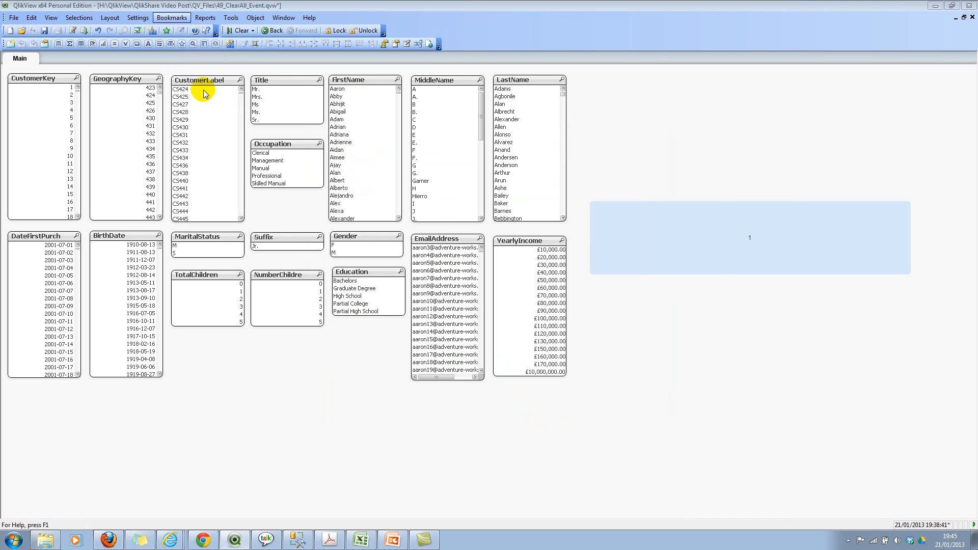
left_click(171, 17)
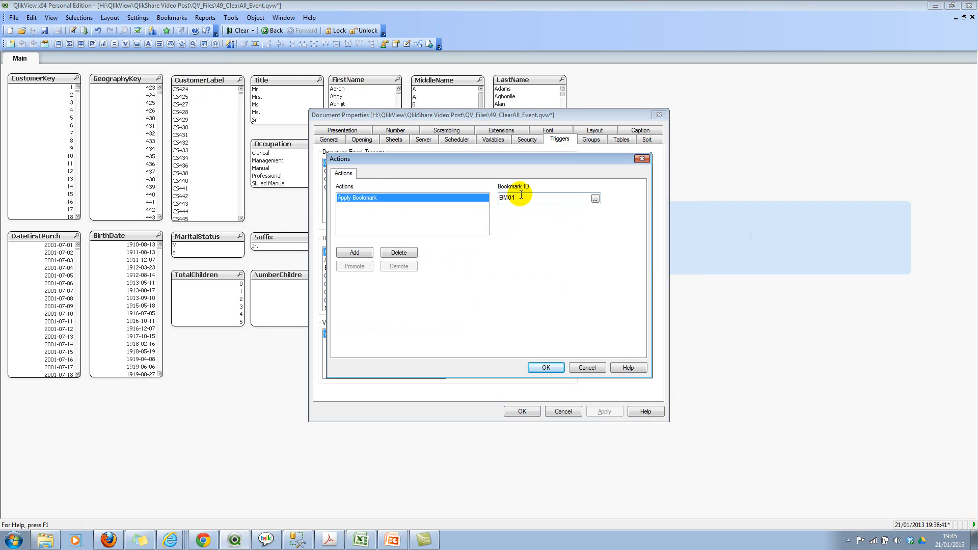
left_click(545, 367)
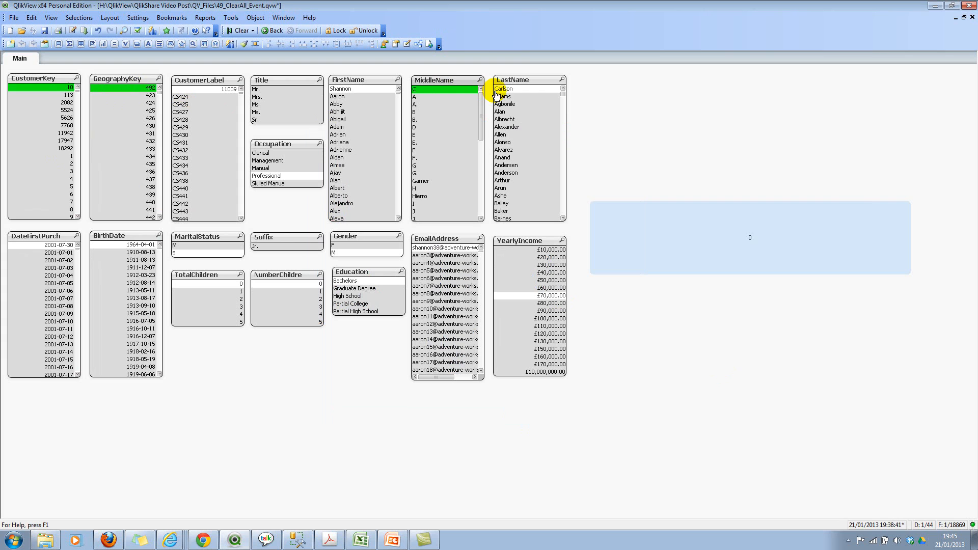
Select Carlson in LastName, then Clear All so the bookmark restores CustomerKey 10.
left_click(240, 30)
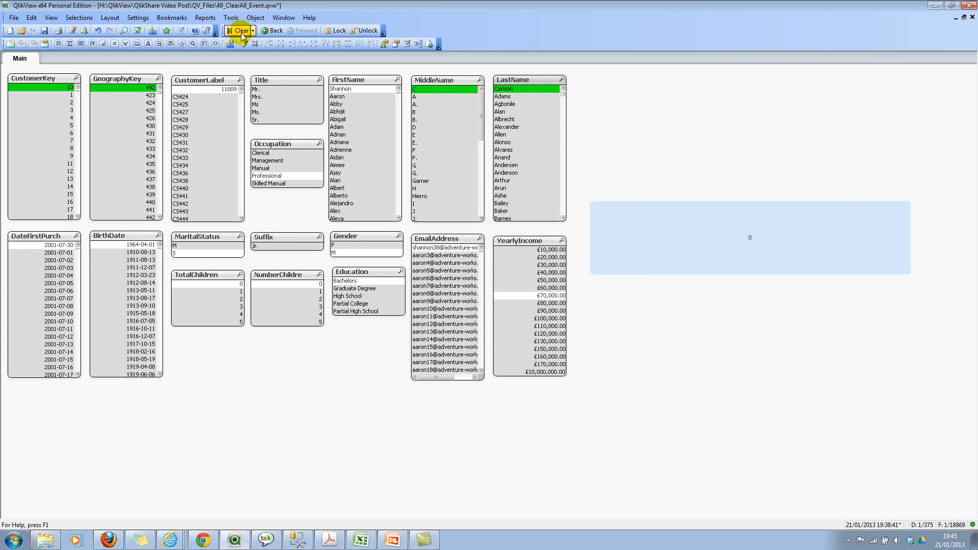
left_click(239, 30)
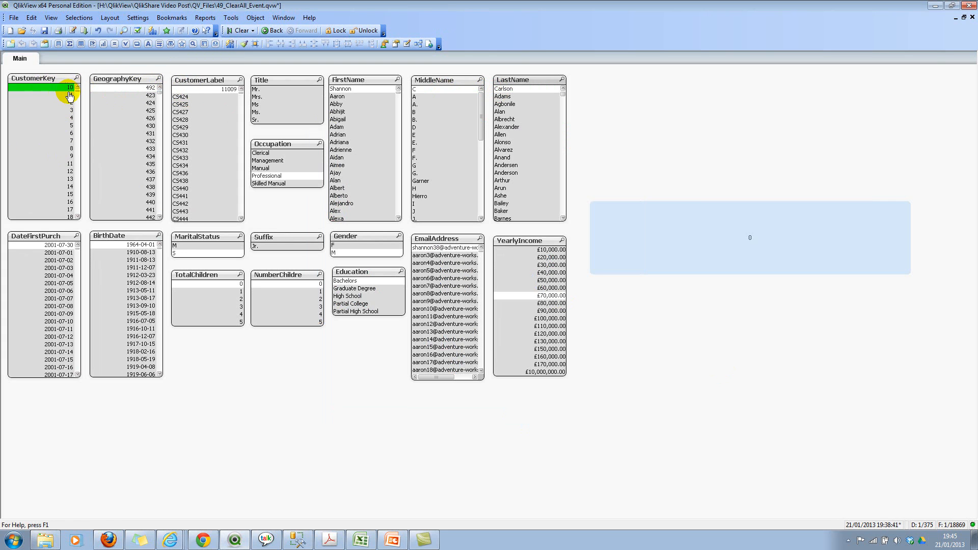
mouse_move(209, 45)
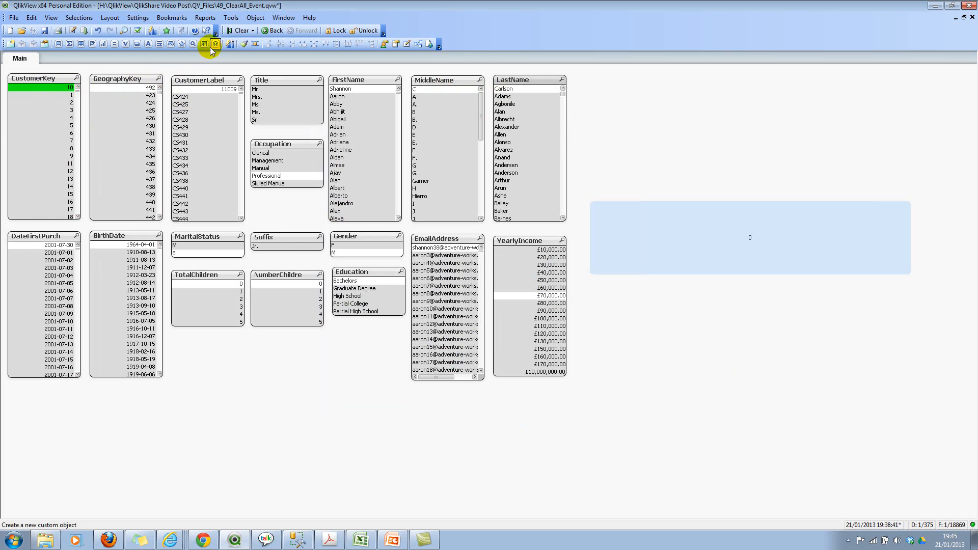
mouse_move(81, 119)
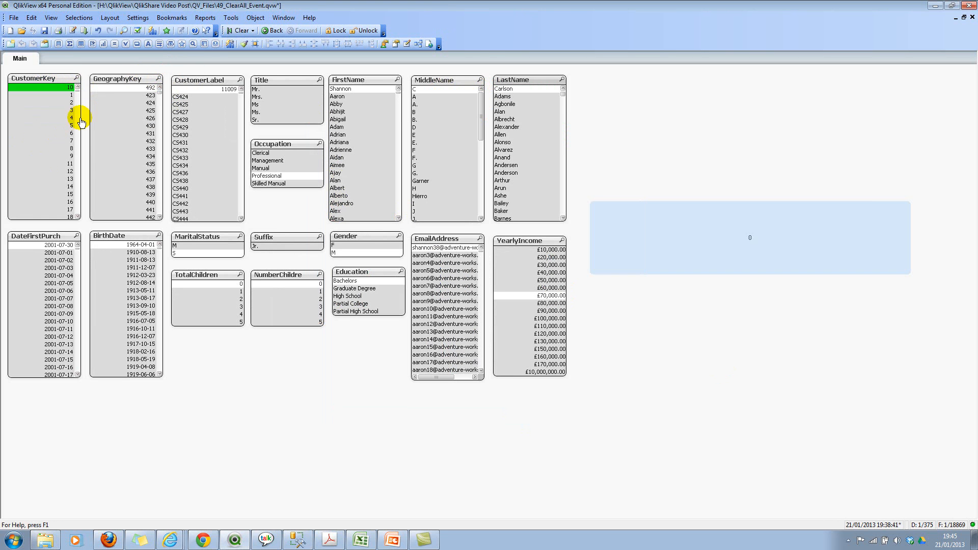
mouse_move(205, 44)
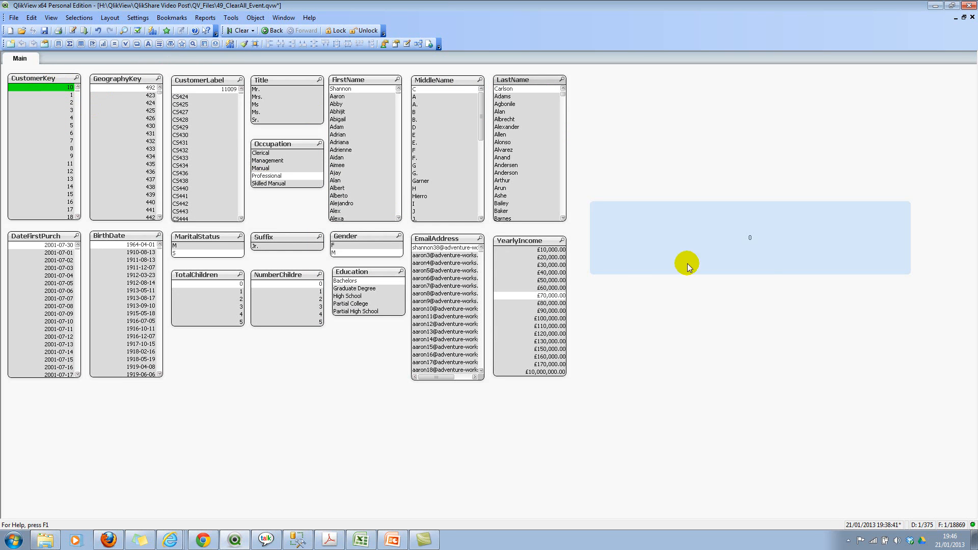
mouse_move(736, 255)
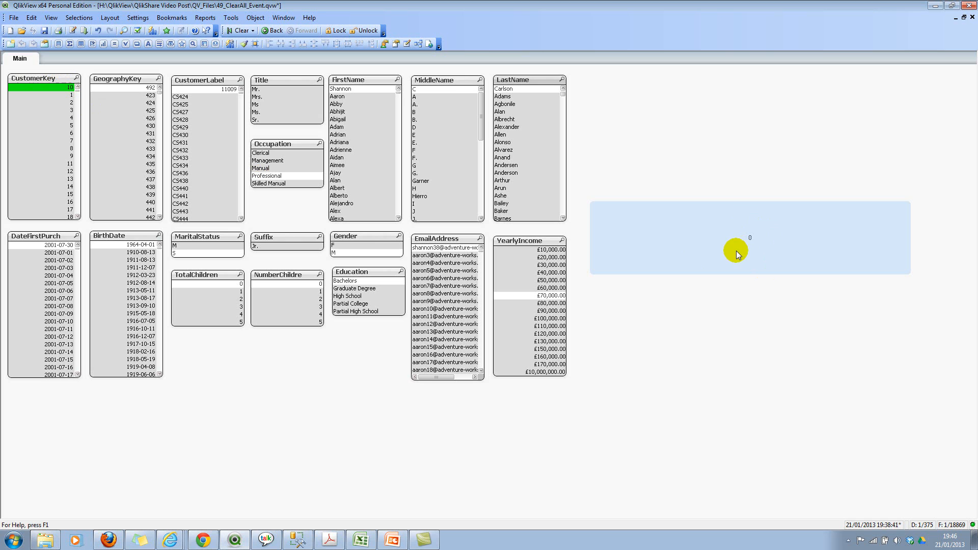
mouse_move(746, 239)
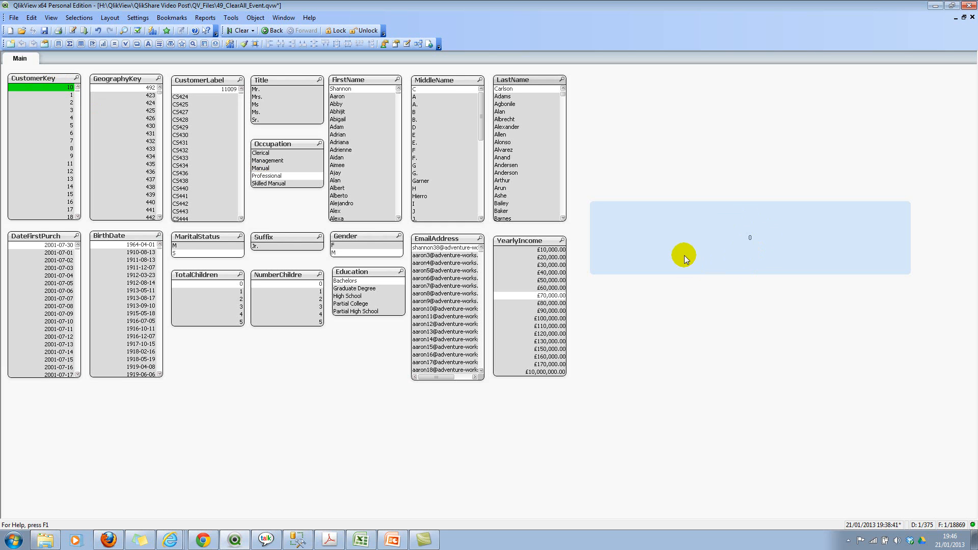
mouse_move(649, 226)
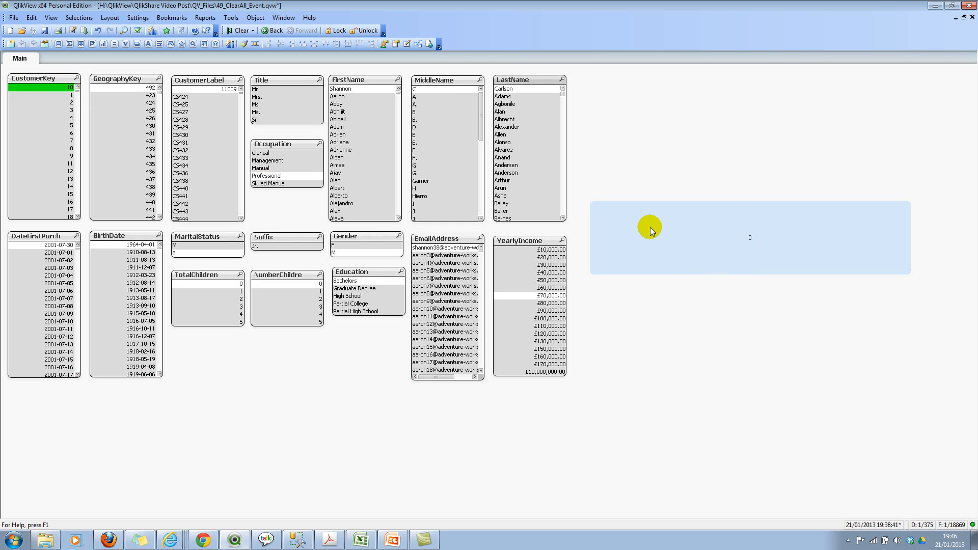